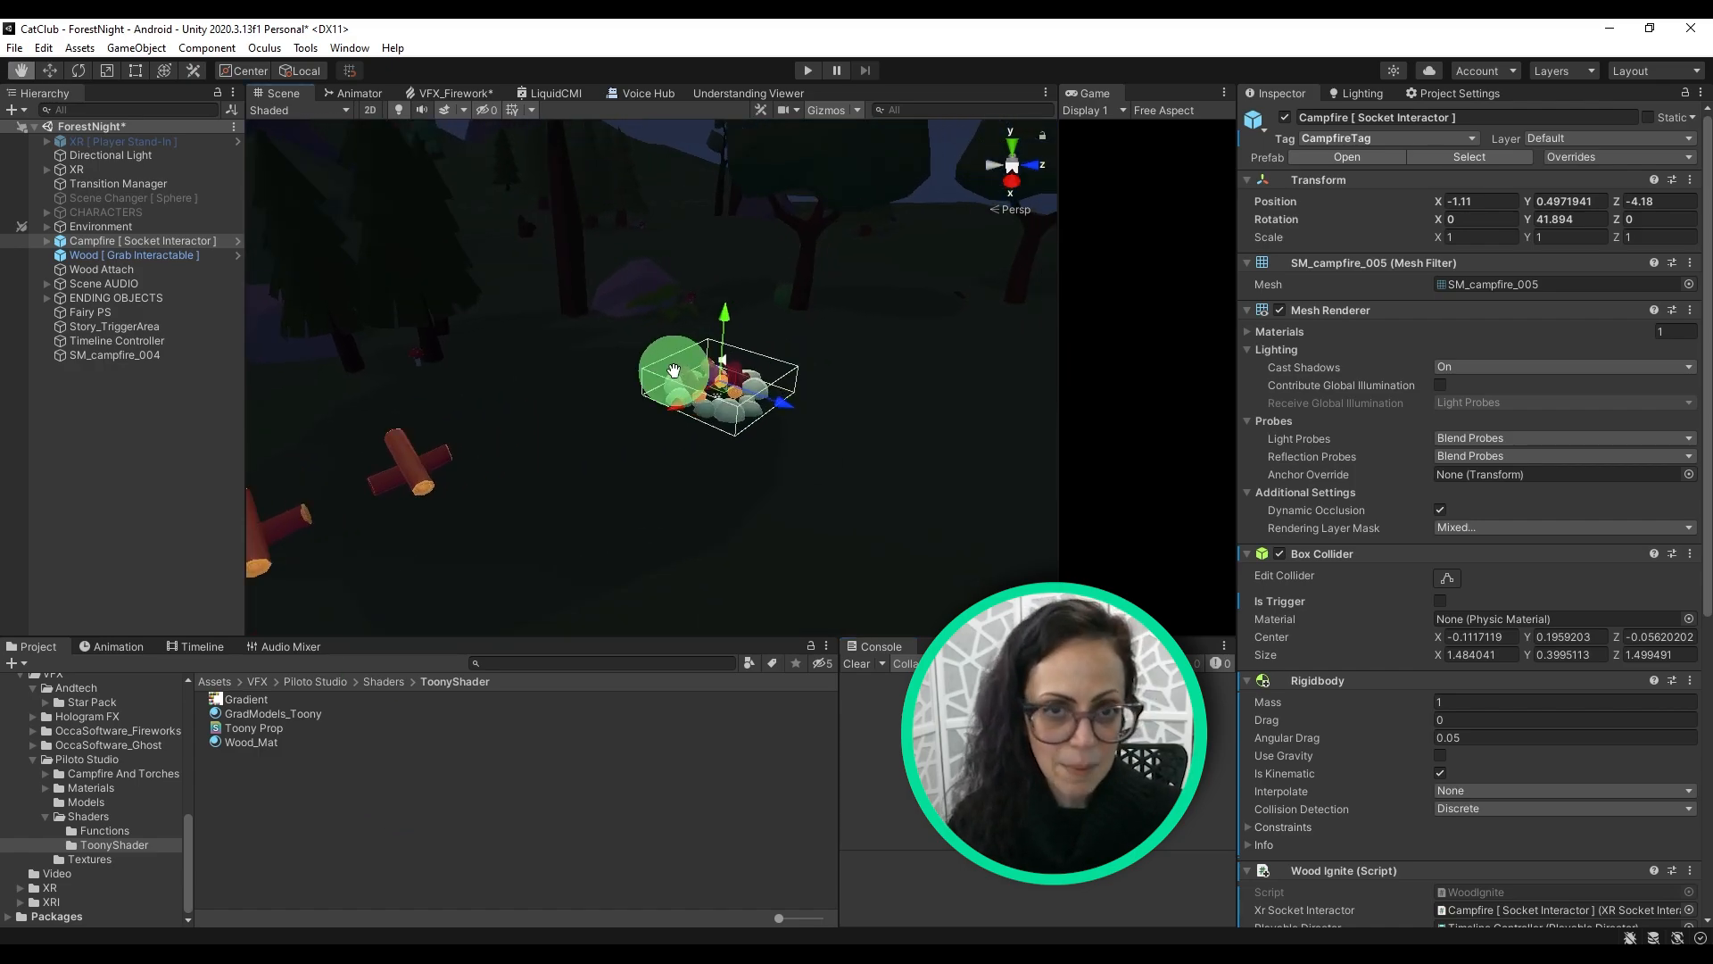
Select the campfire, review its settings, and play the scene to test wood igniting the fire
left_click(805, 69)
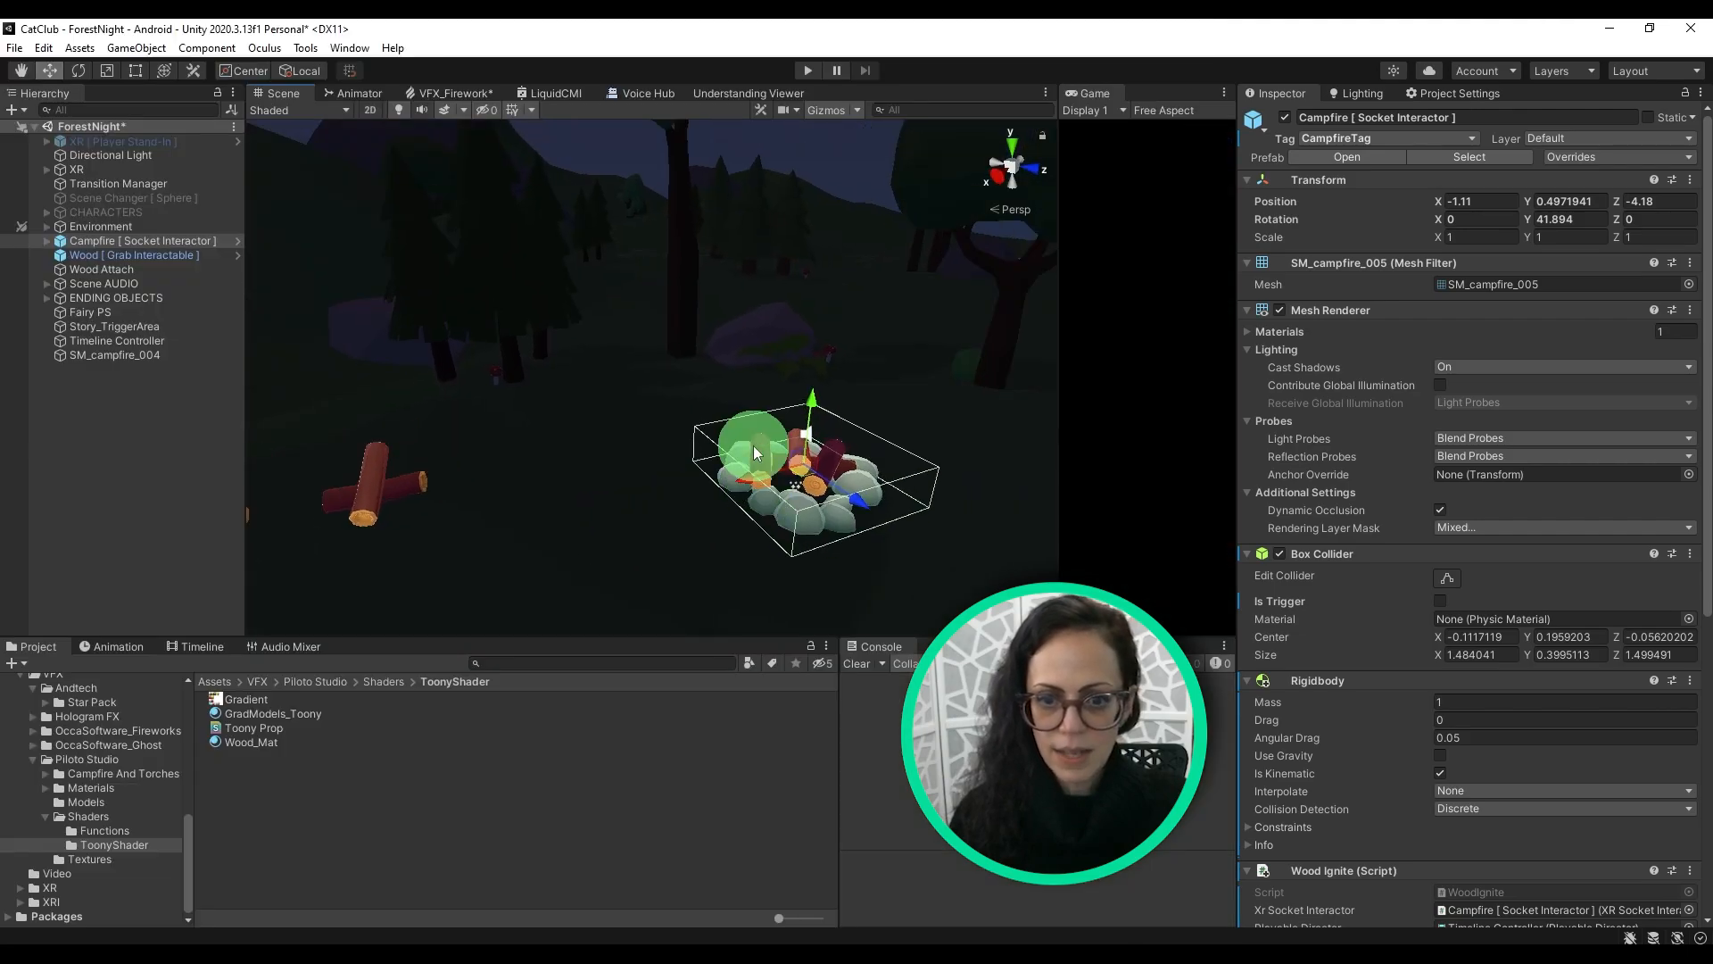
scroll("down", 3)
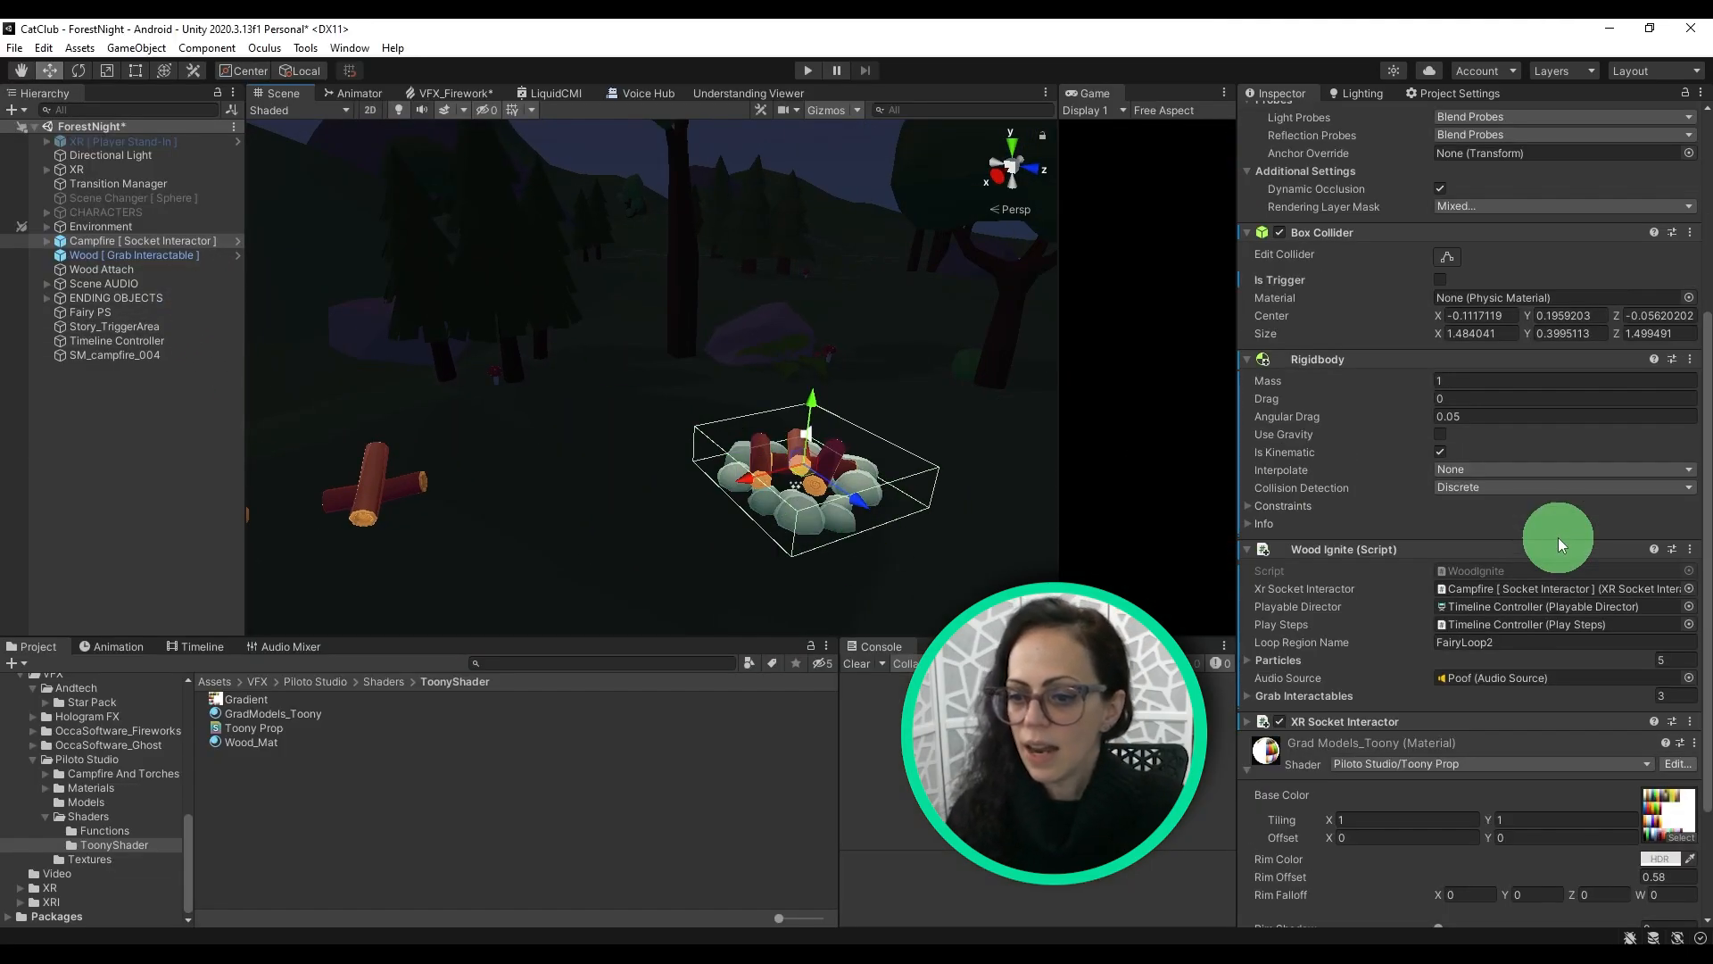
scroll("down", 3)
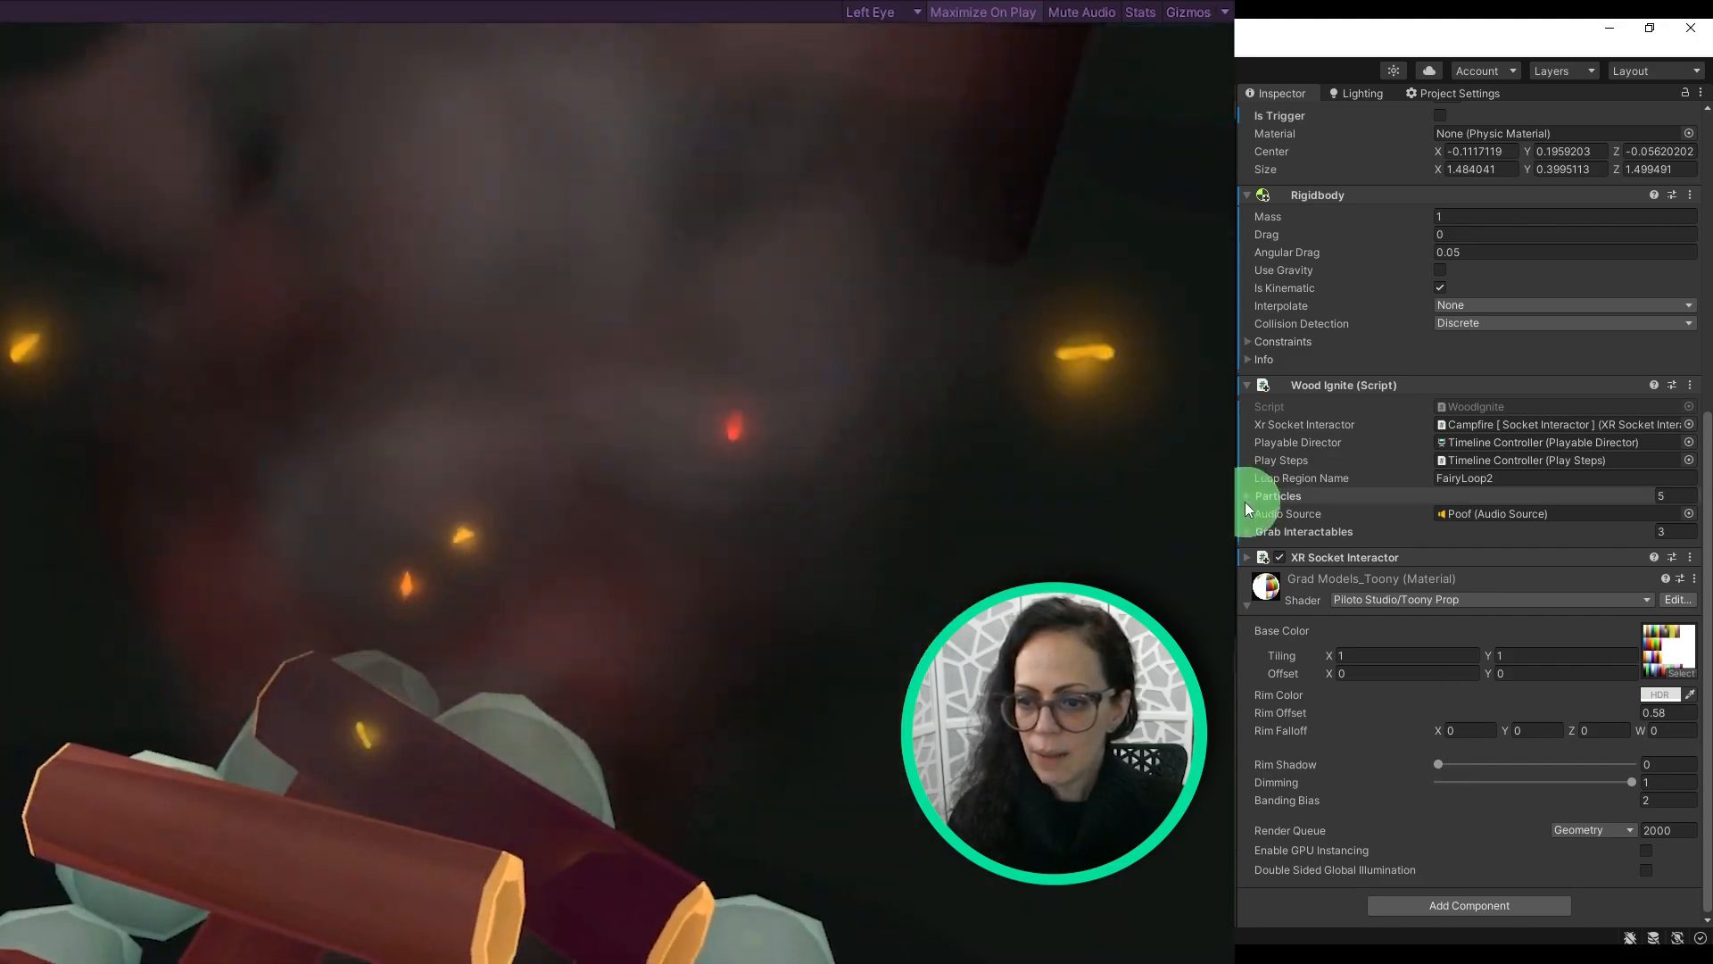
left_click(1246, 496)
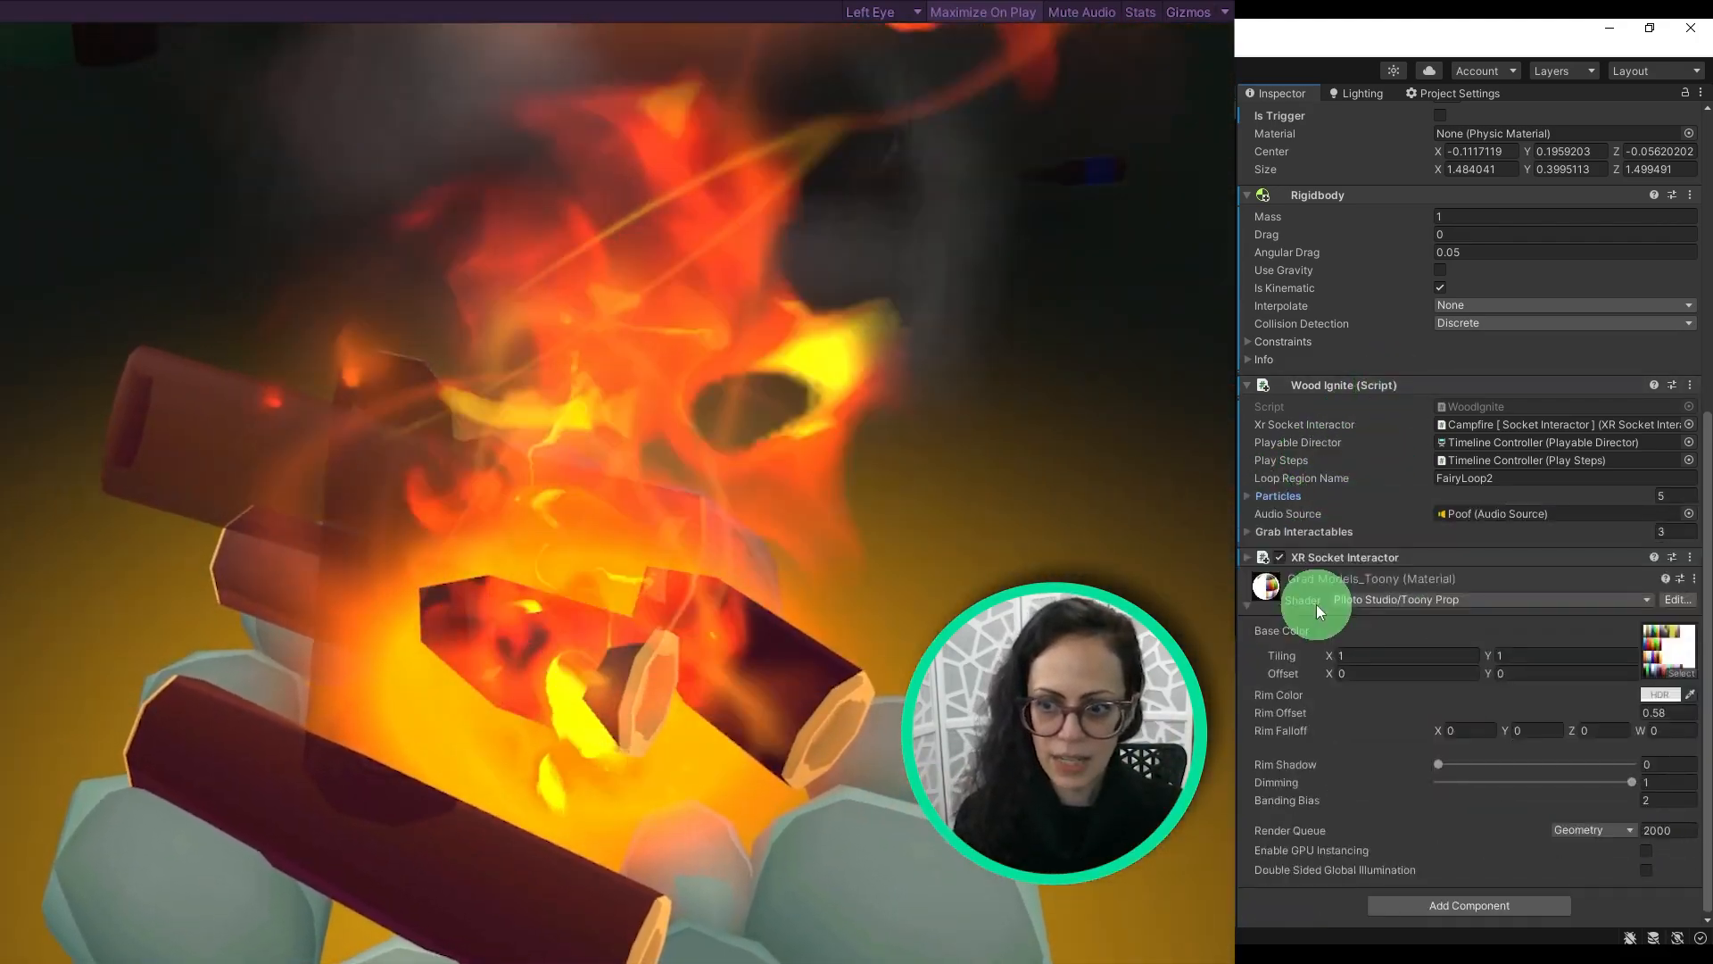
left_click(864, 70)
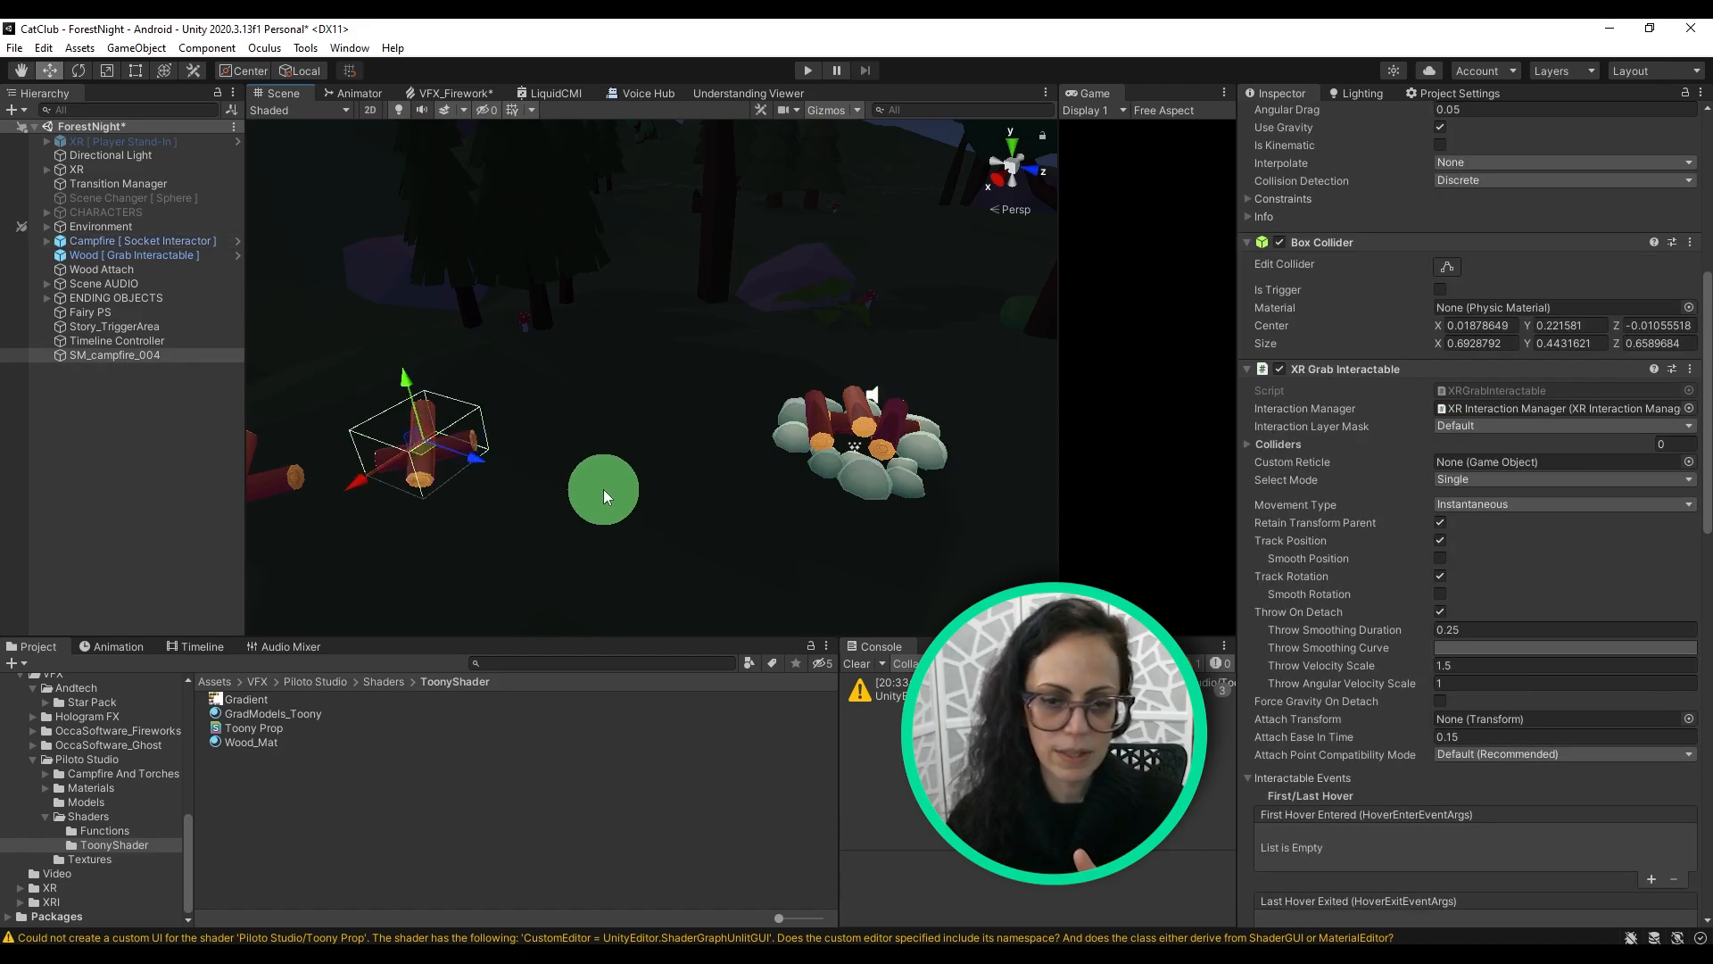
mouse_move(661, 497)
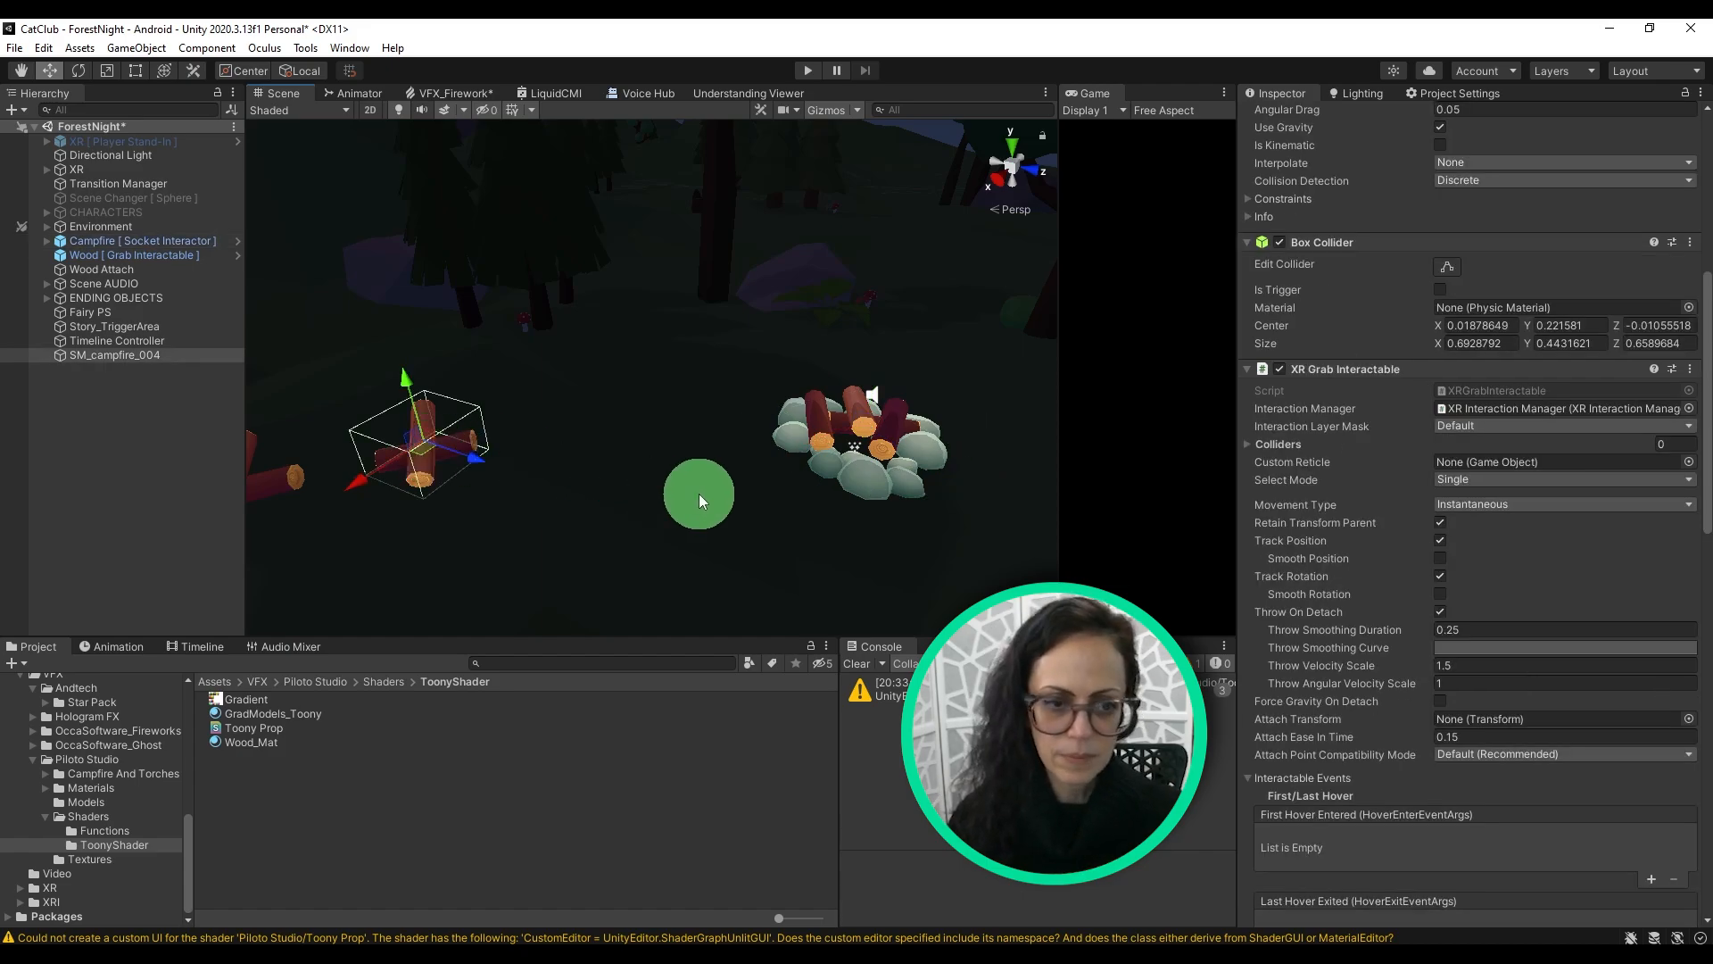
mouse_move(686, 522)
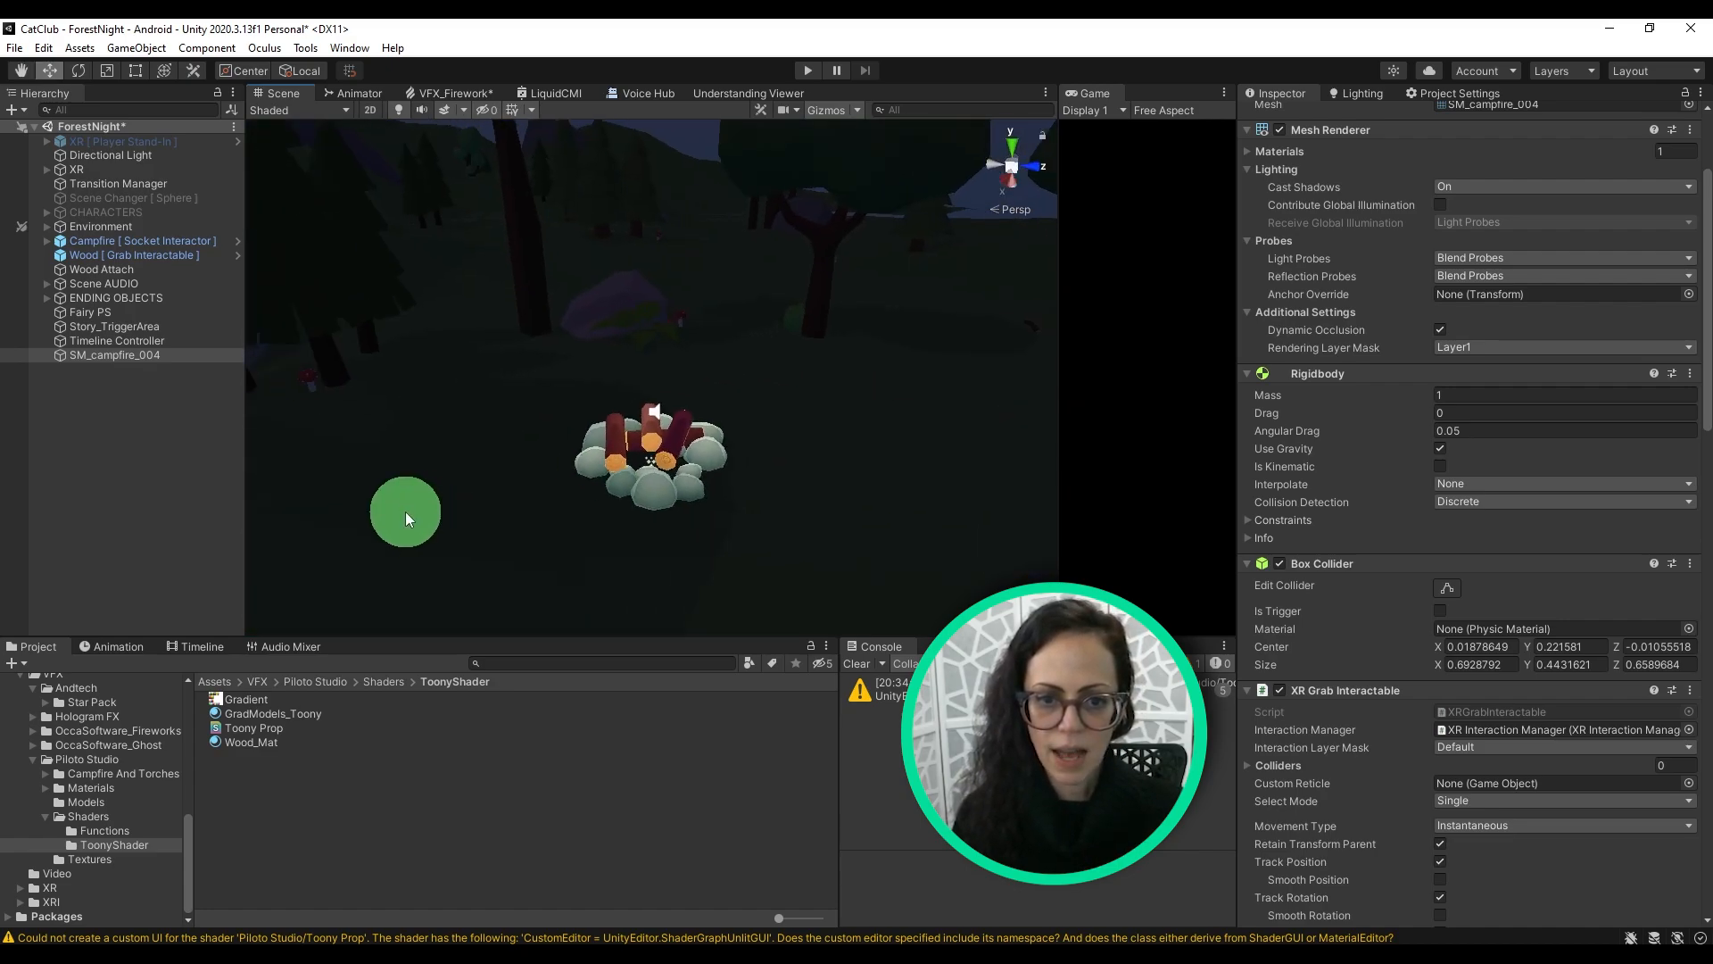
left_click_drag(404, 514, 457, 514)
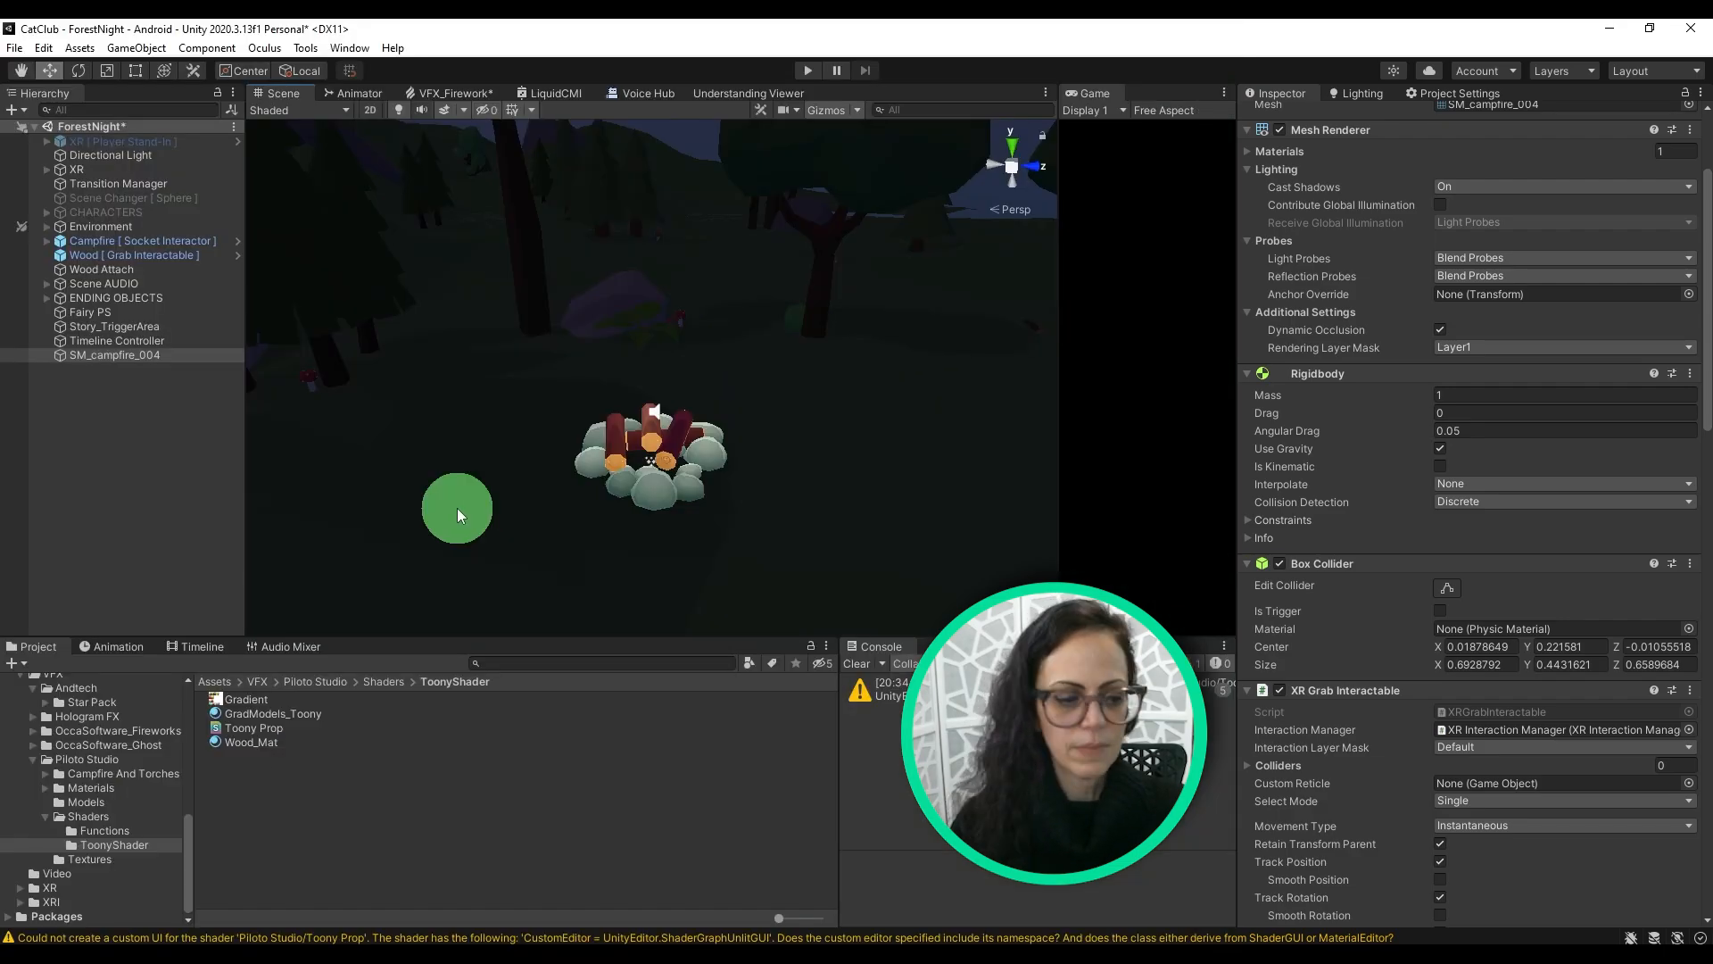
mouse_move(1544, 443)
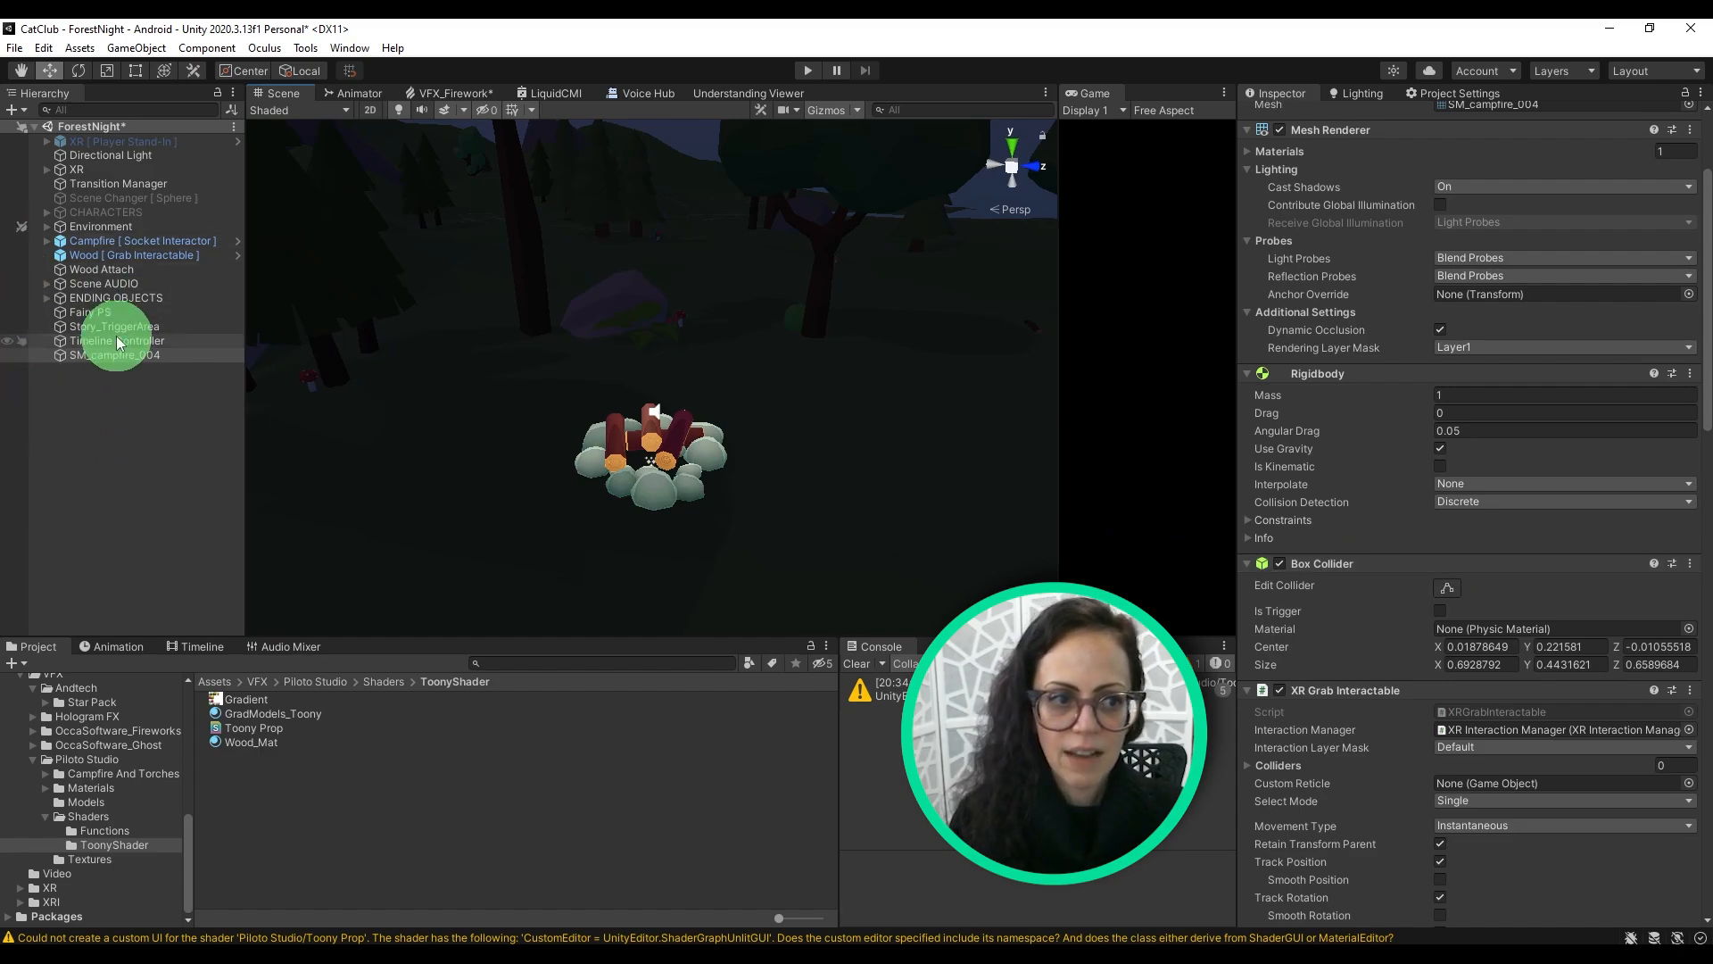
Select Timeline Controller and show its Endings Timeline with the fairy voice and animation tracks
left_click(117, 339)
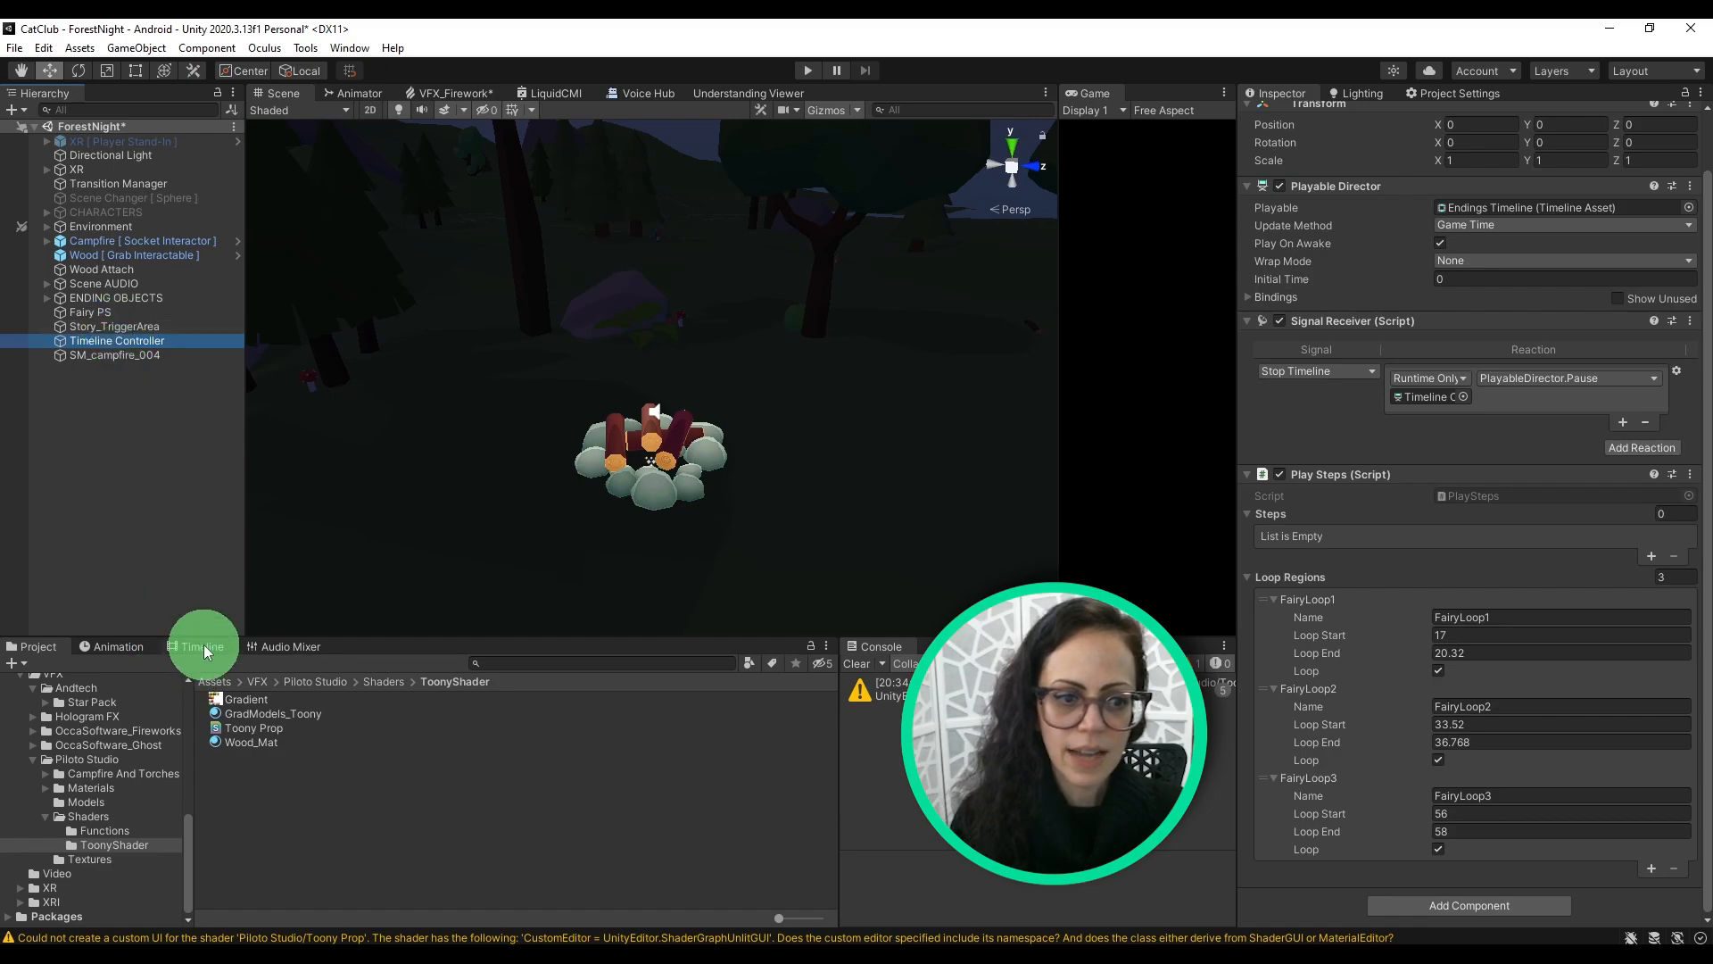
left_click(201, 646)
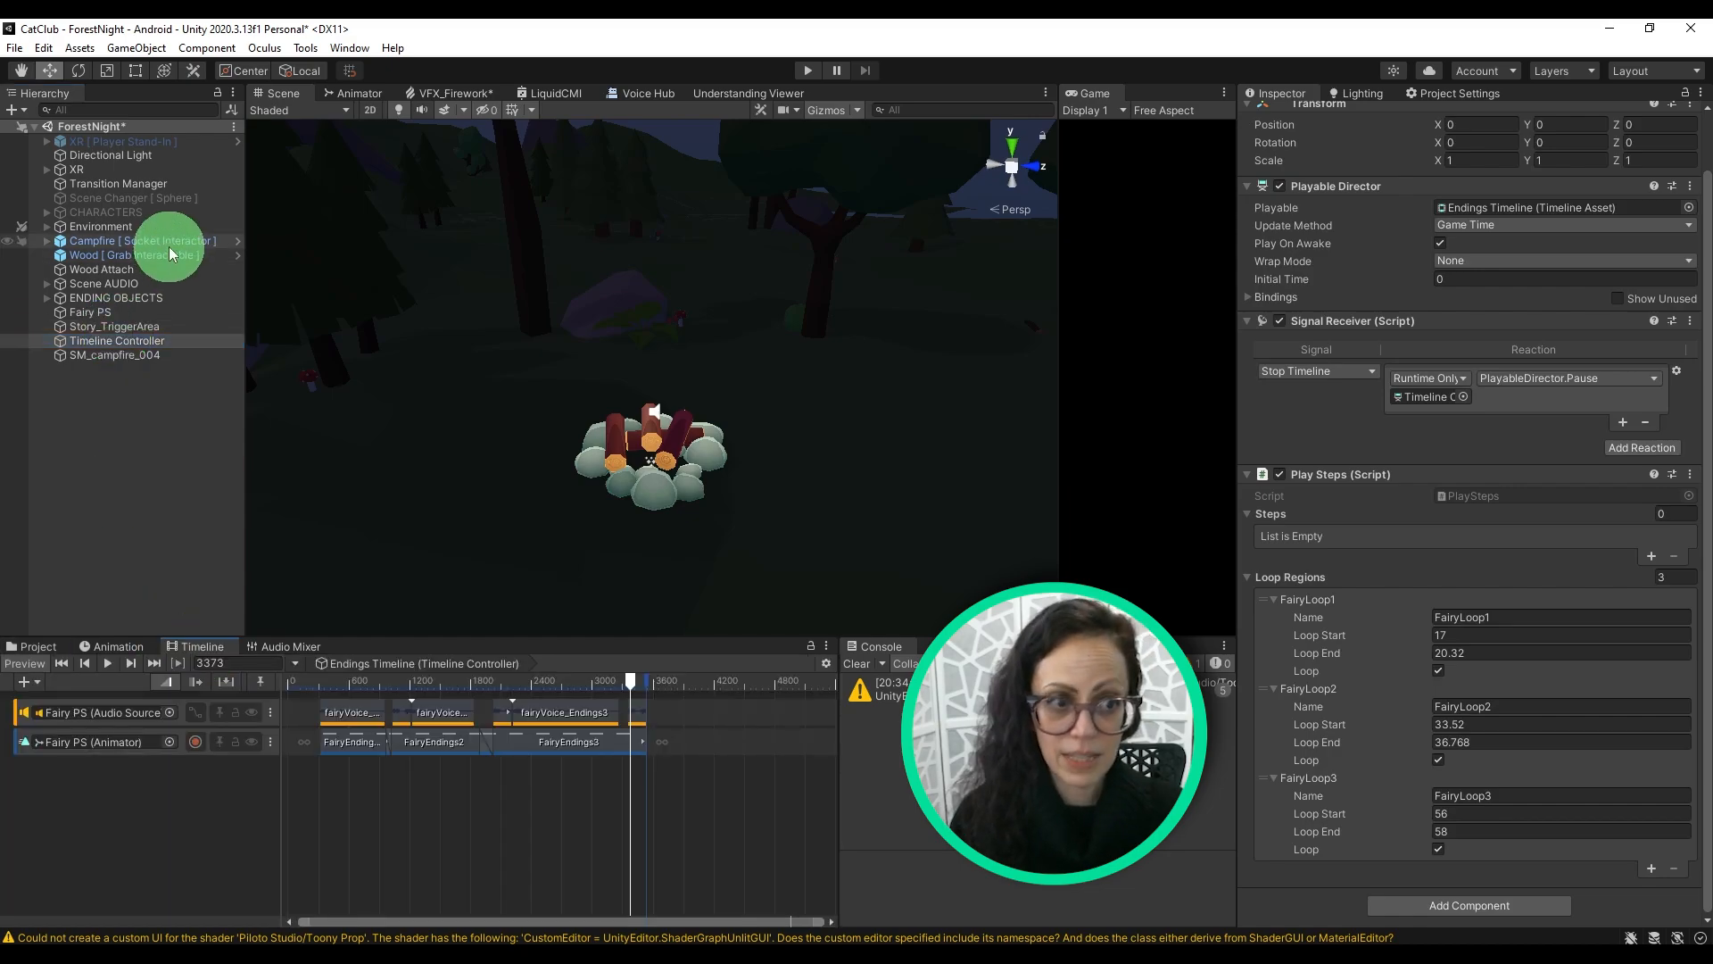
left_click(135, 255)
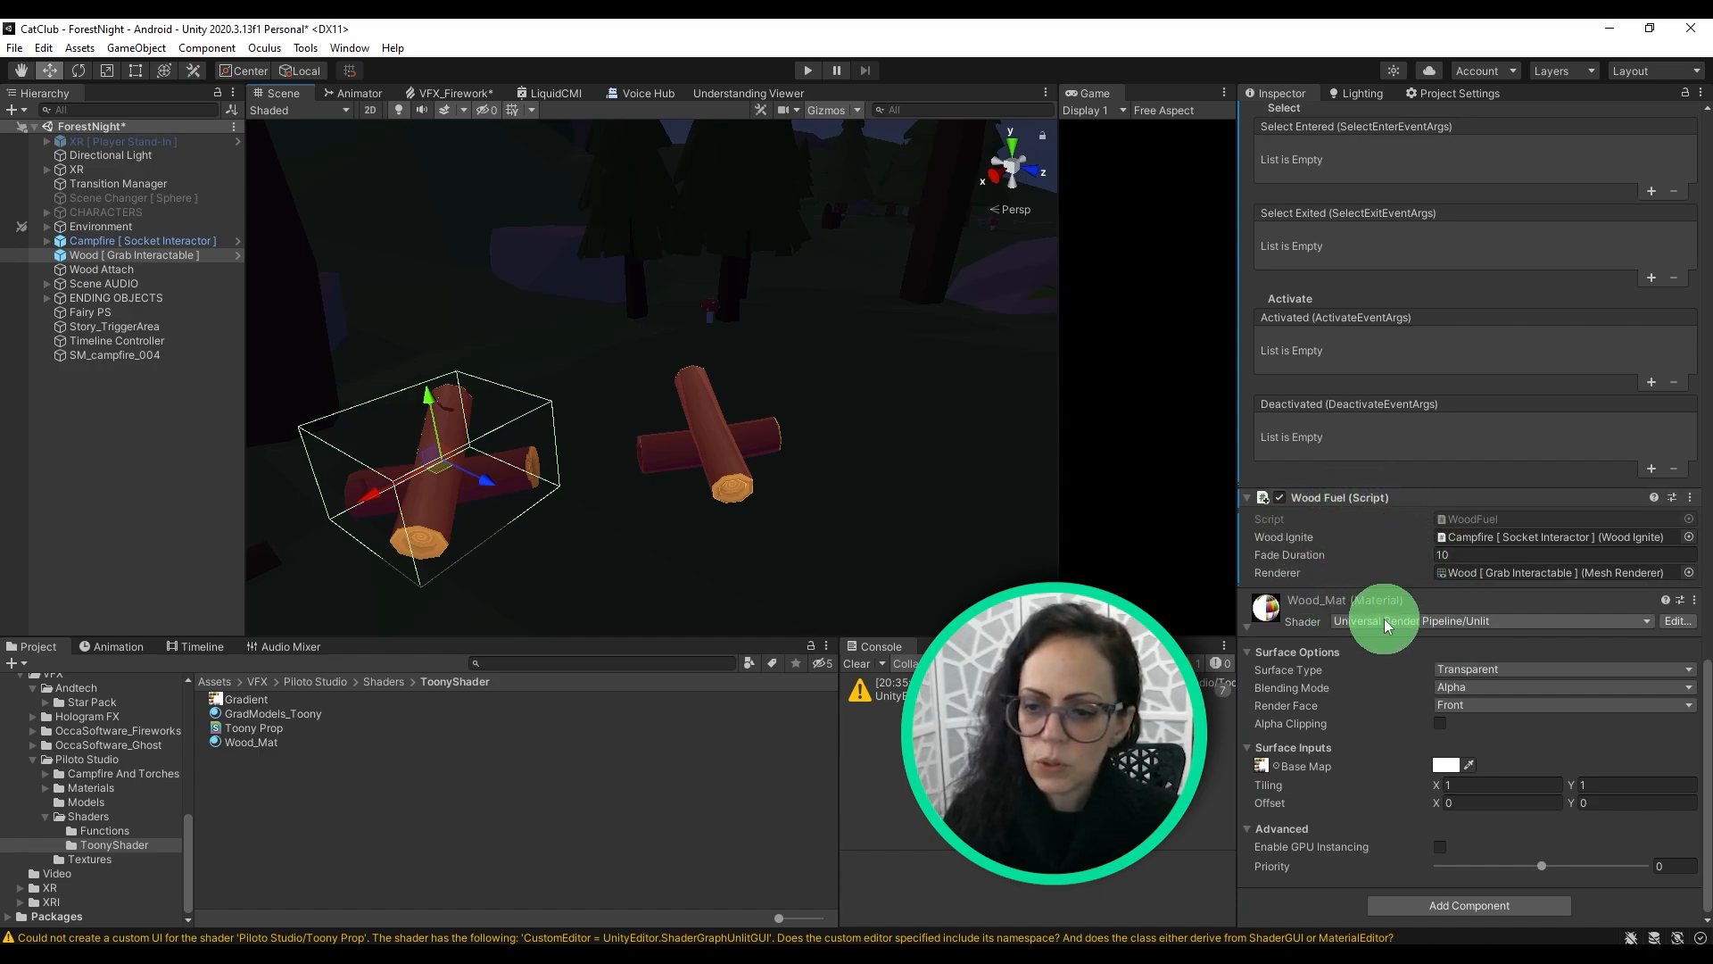
mouse_move(1381, 781)
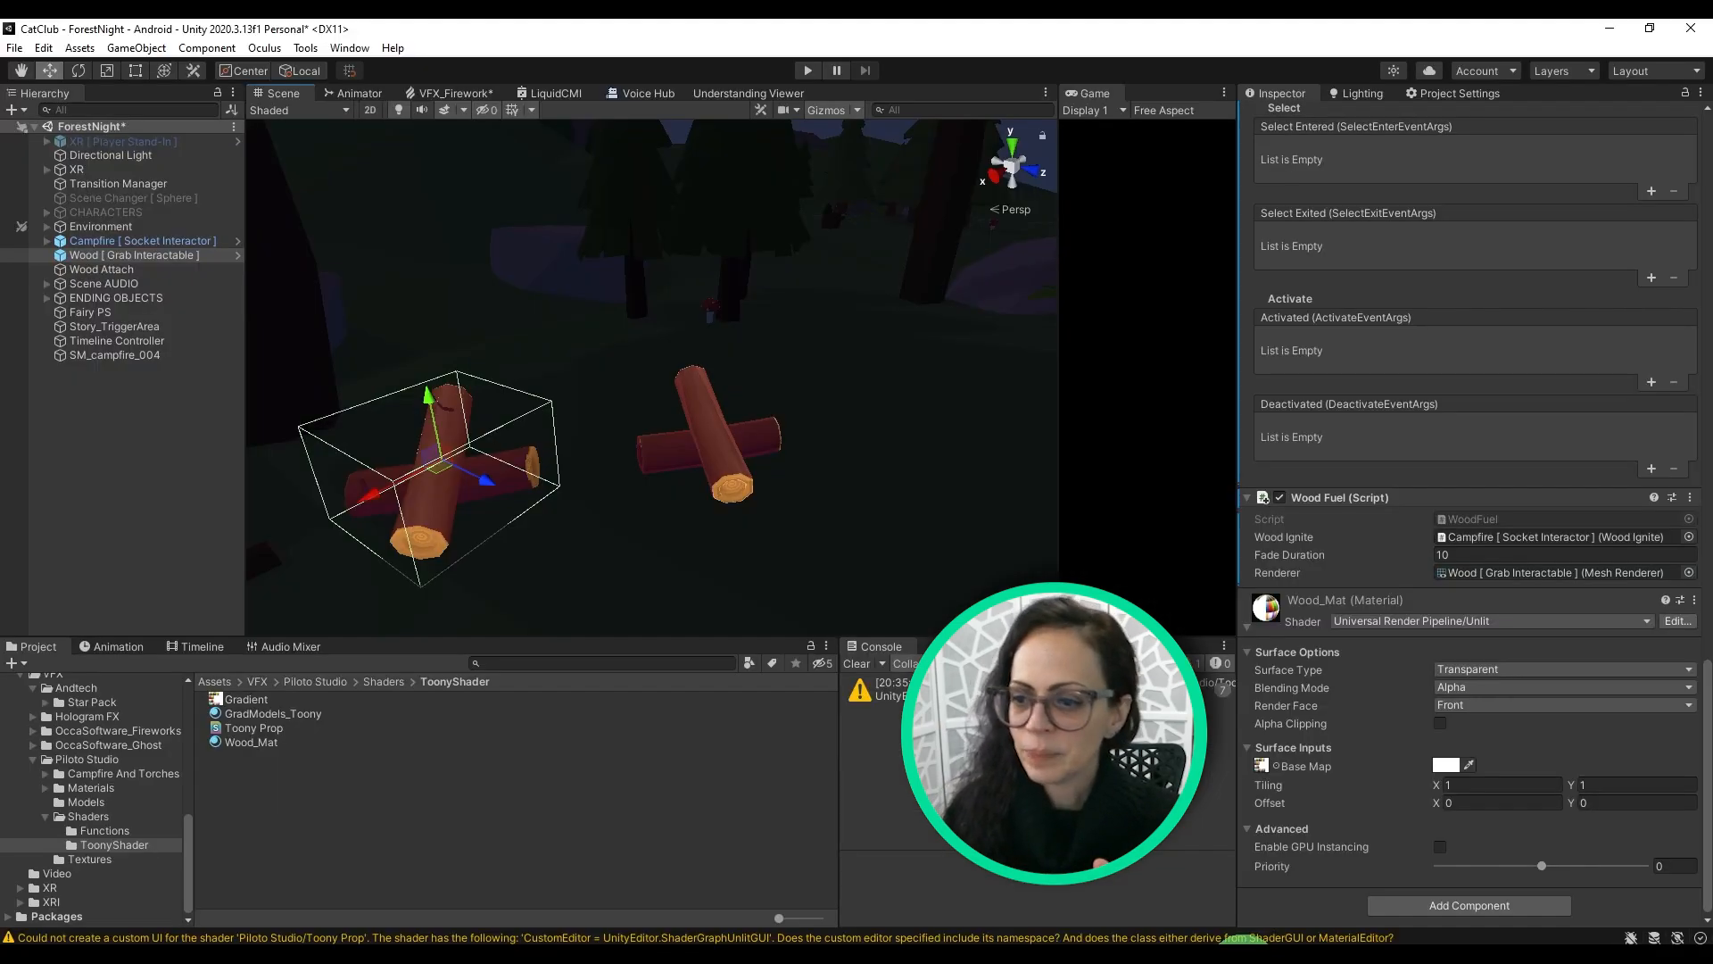
Inspect GradModels_Toony and the Gradient texture, ending on the transparent unlit Wood_Mat material
left_click(132, 254)
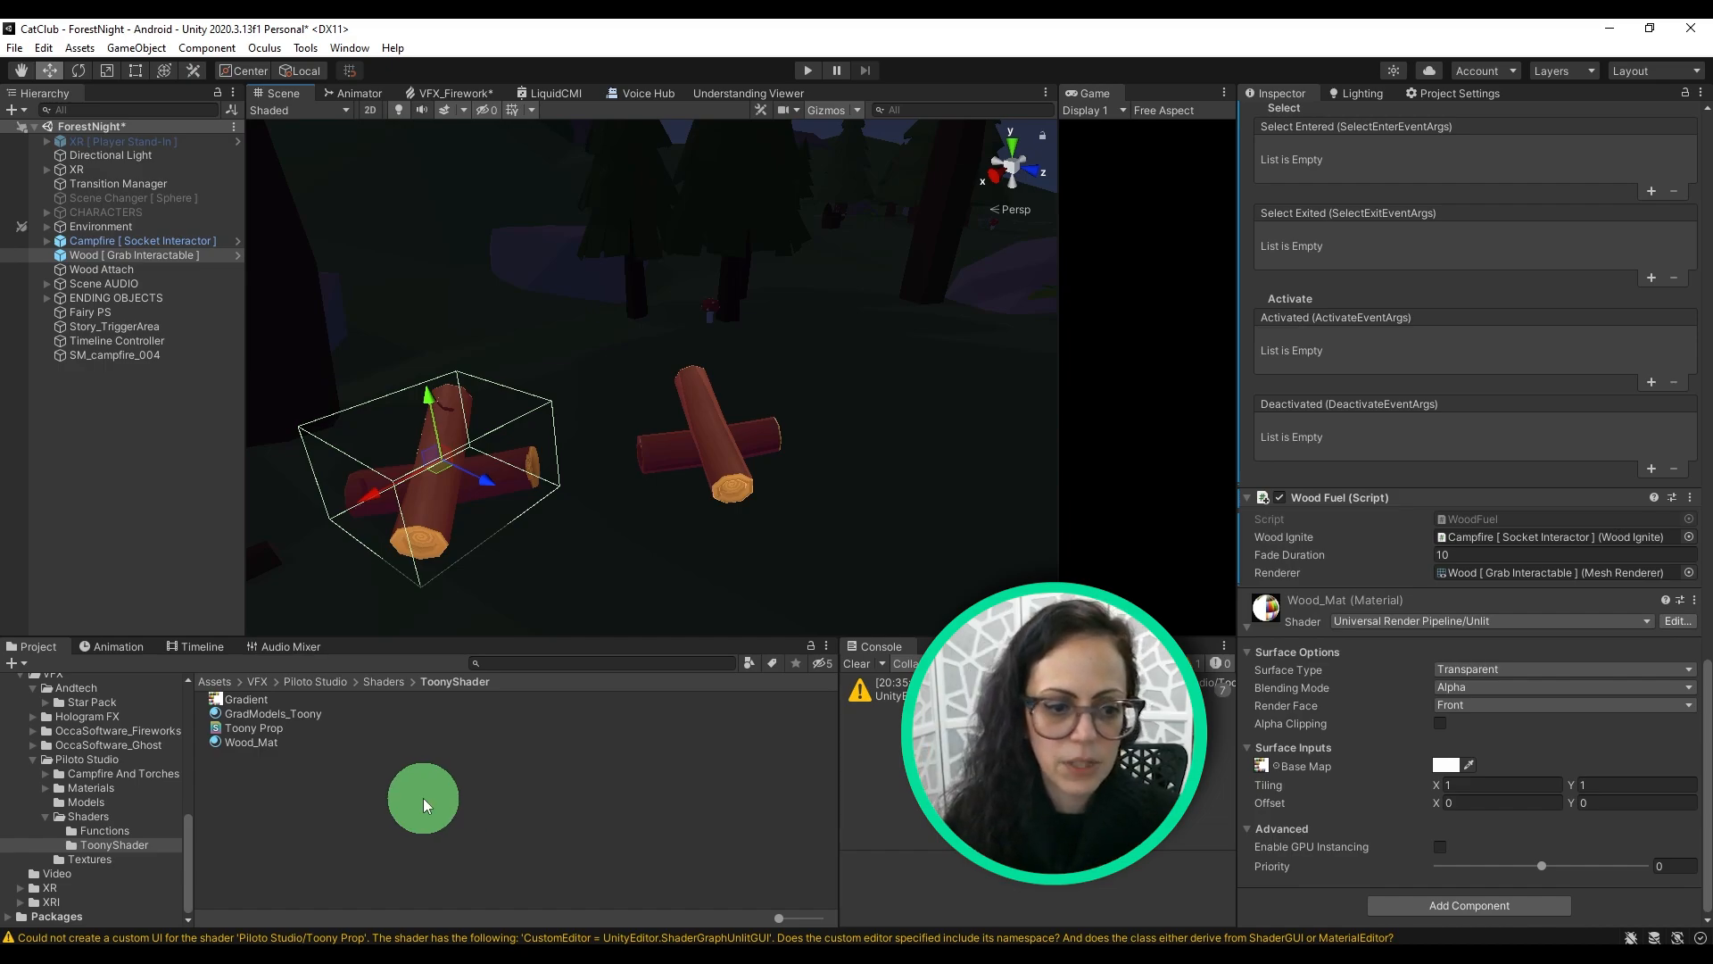
left_click(272, 712)
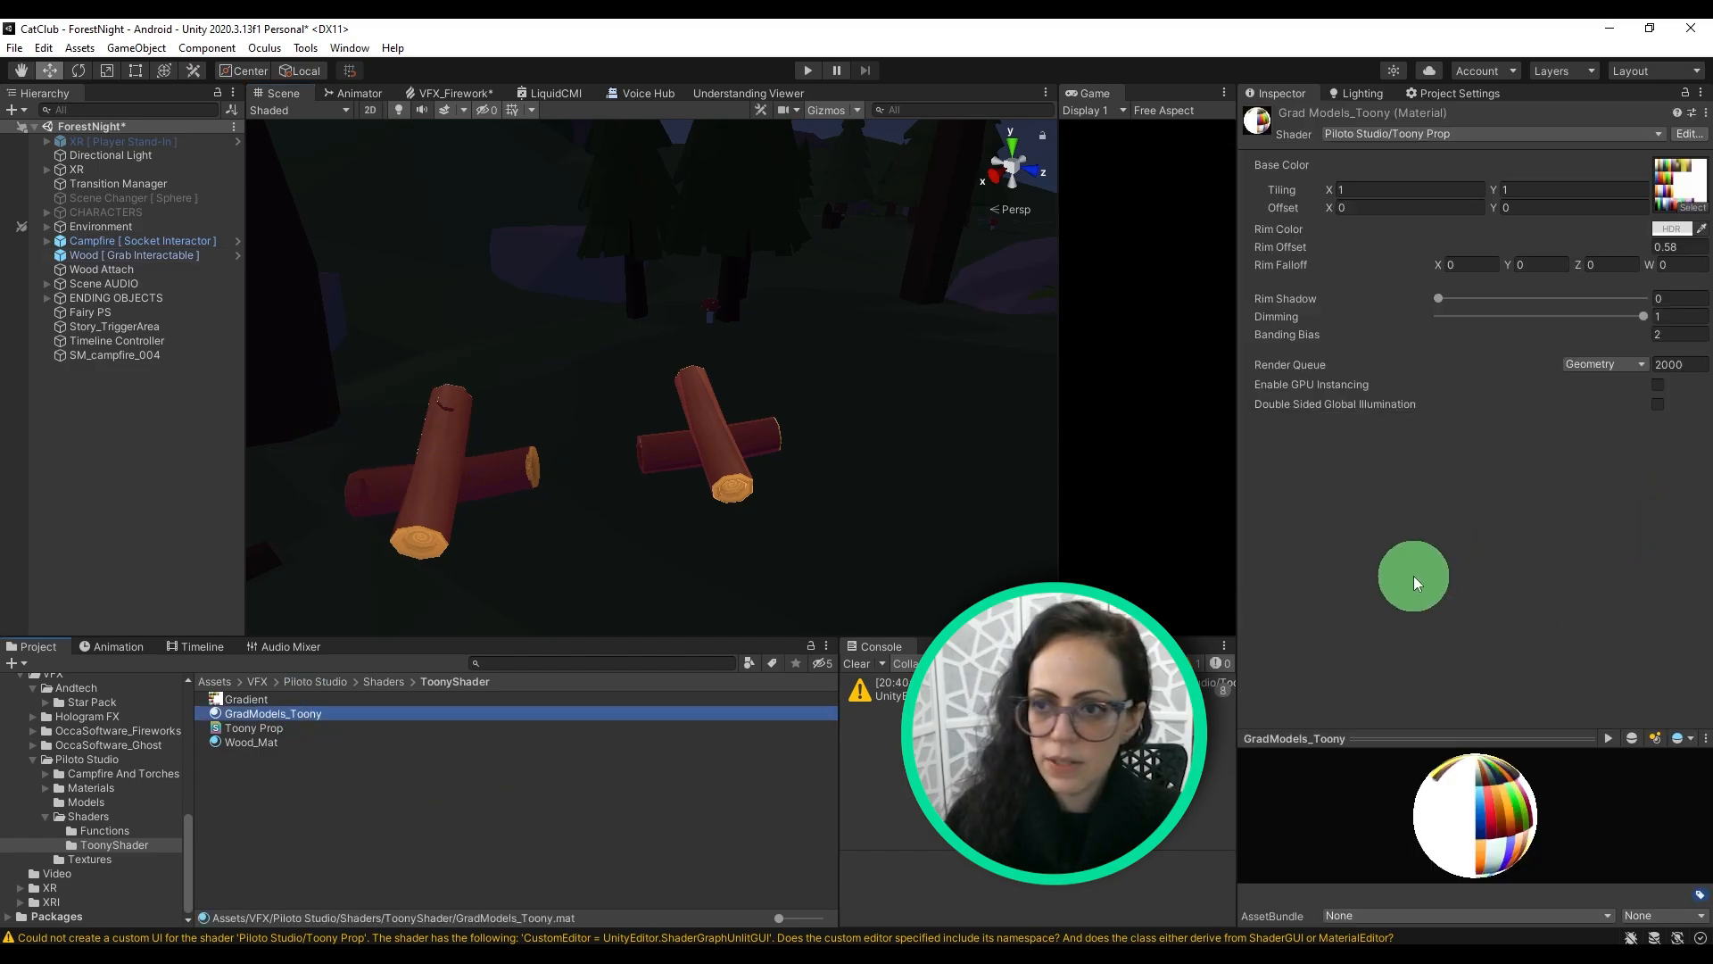
mouse_move(1488, 510)
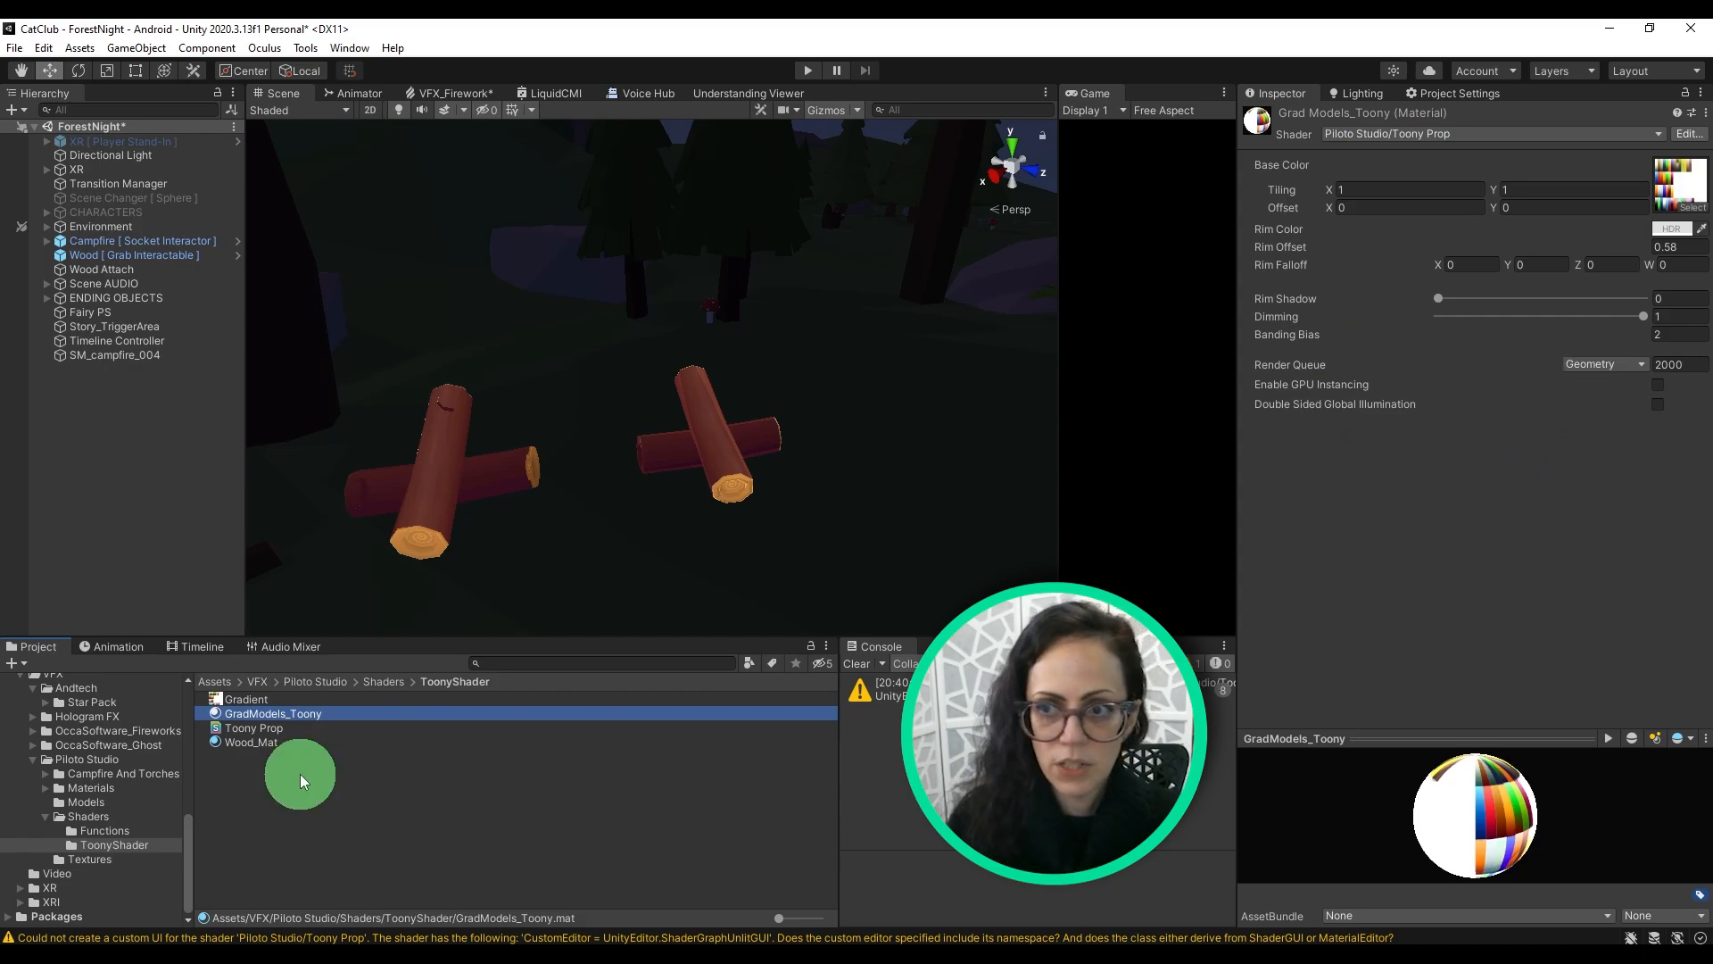
mouse_move(292, 770)
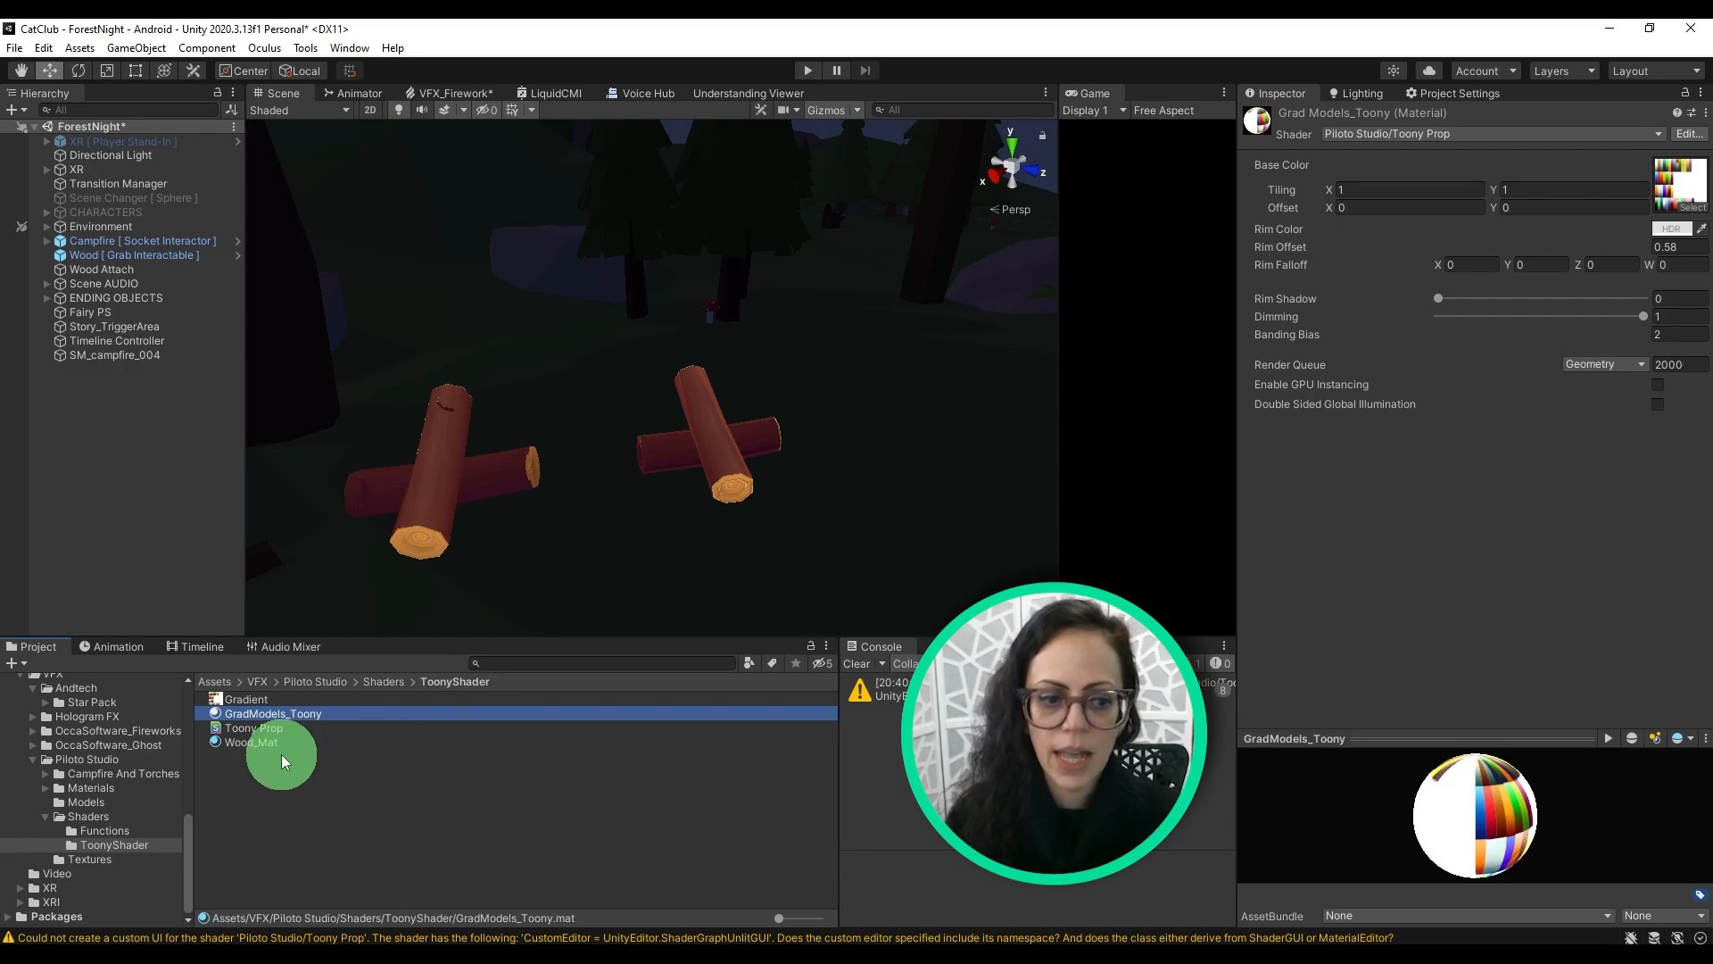
left_click(252, 741)
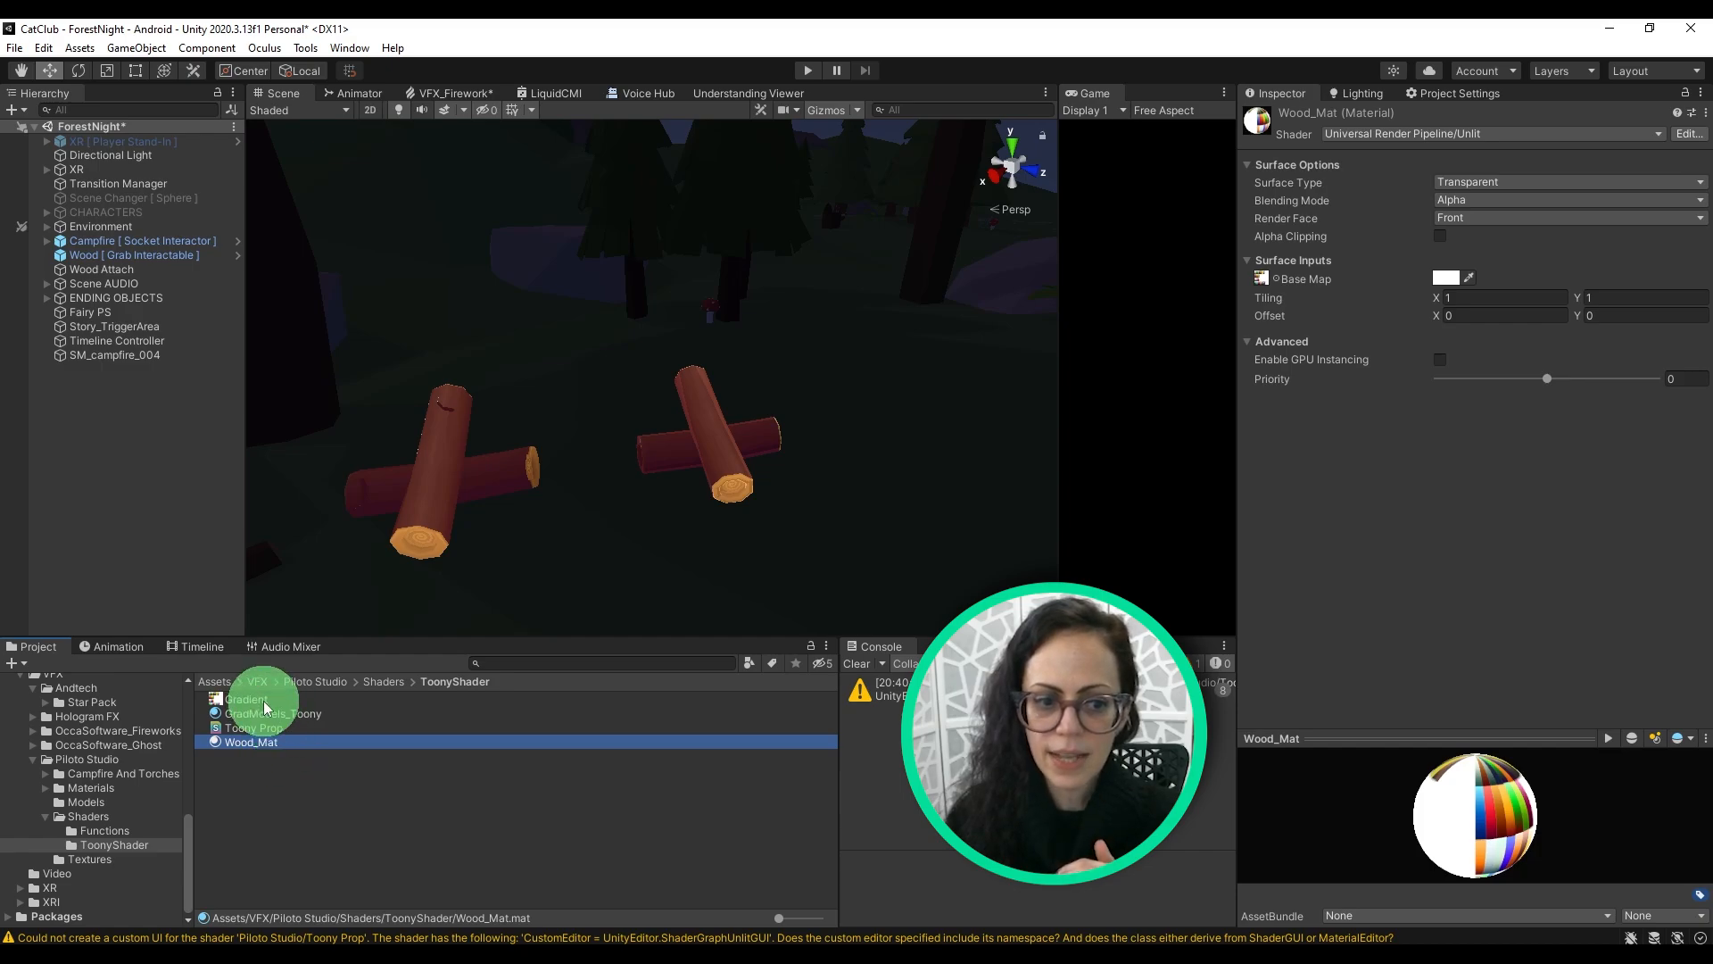
left_click(246, 698)
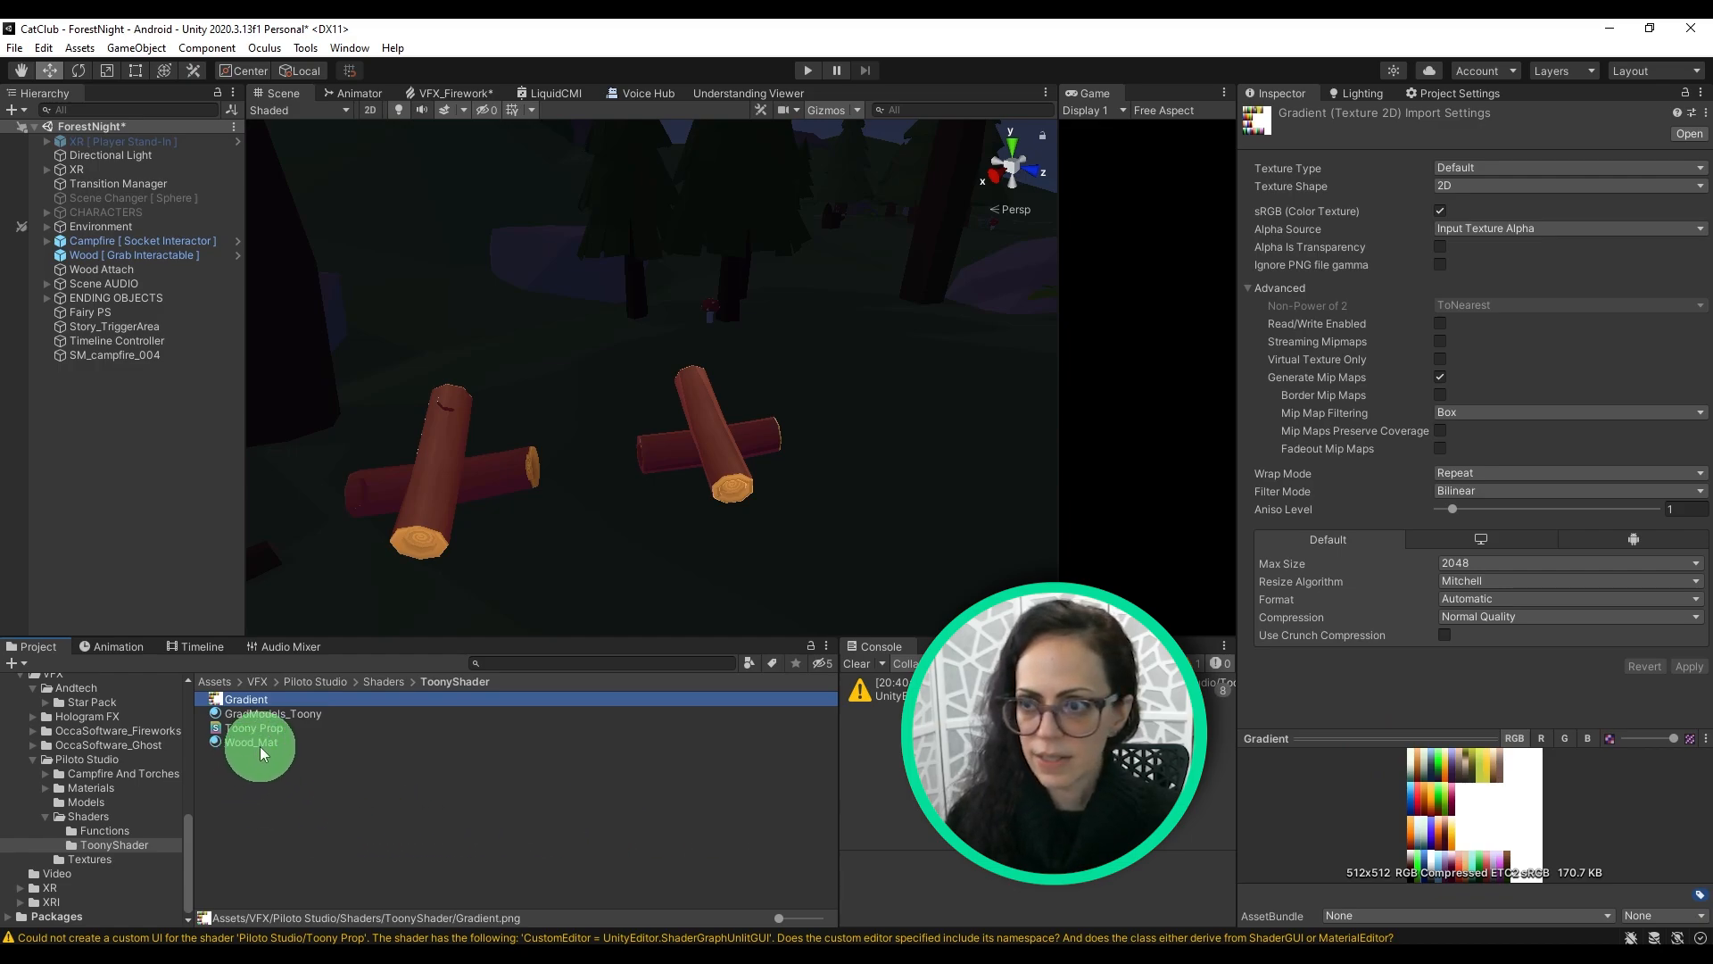
left_click(253, 742)
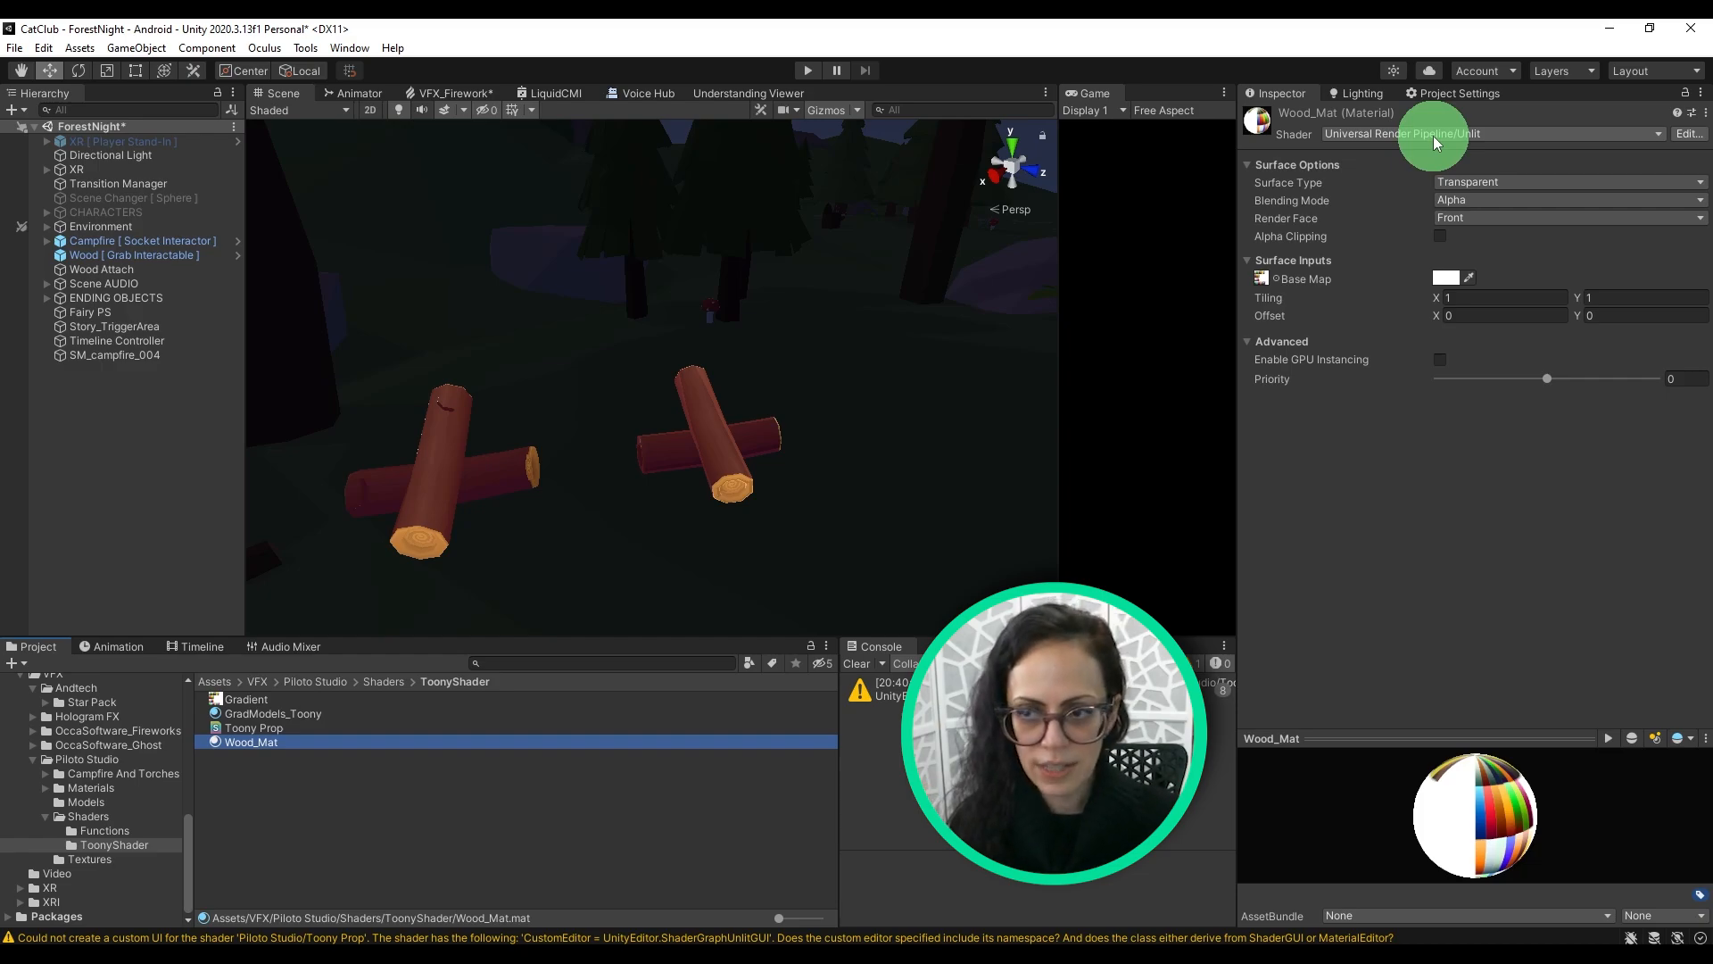
left_click(1486, 133)
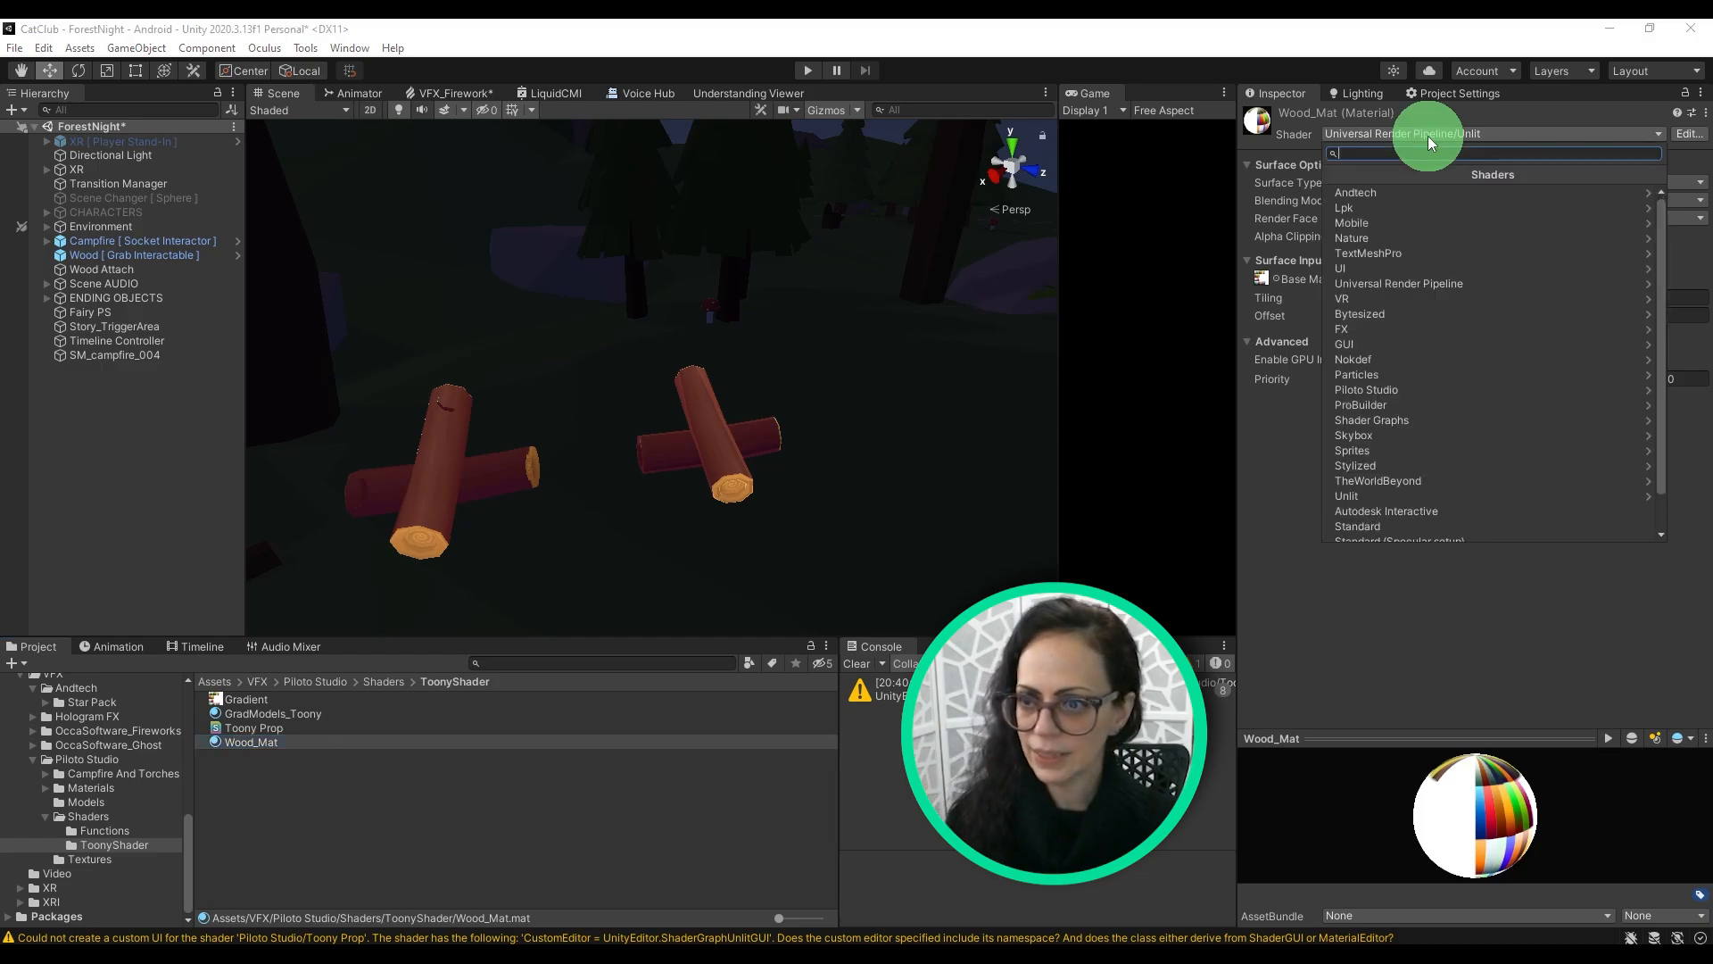
left_click(1398, 282)
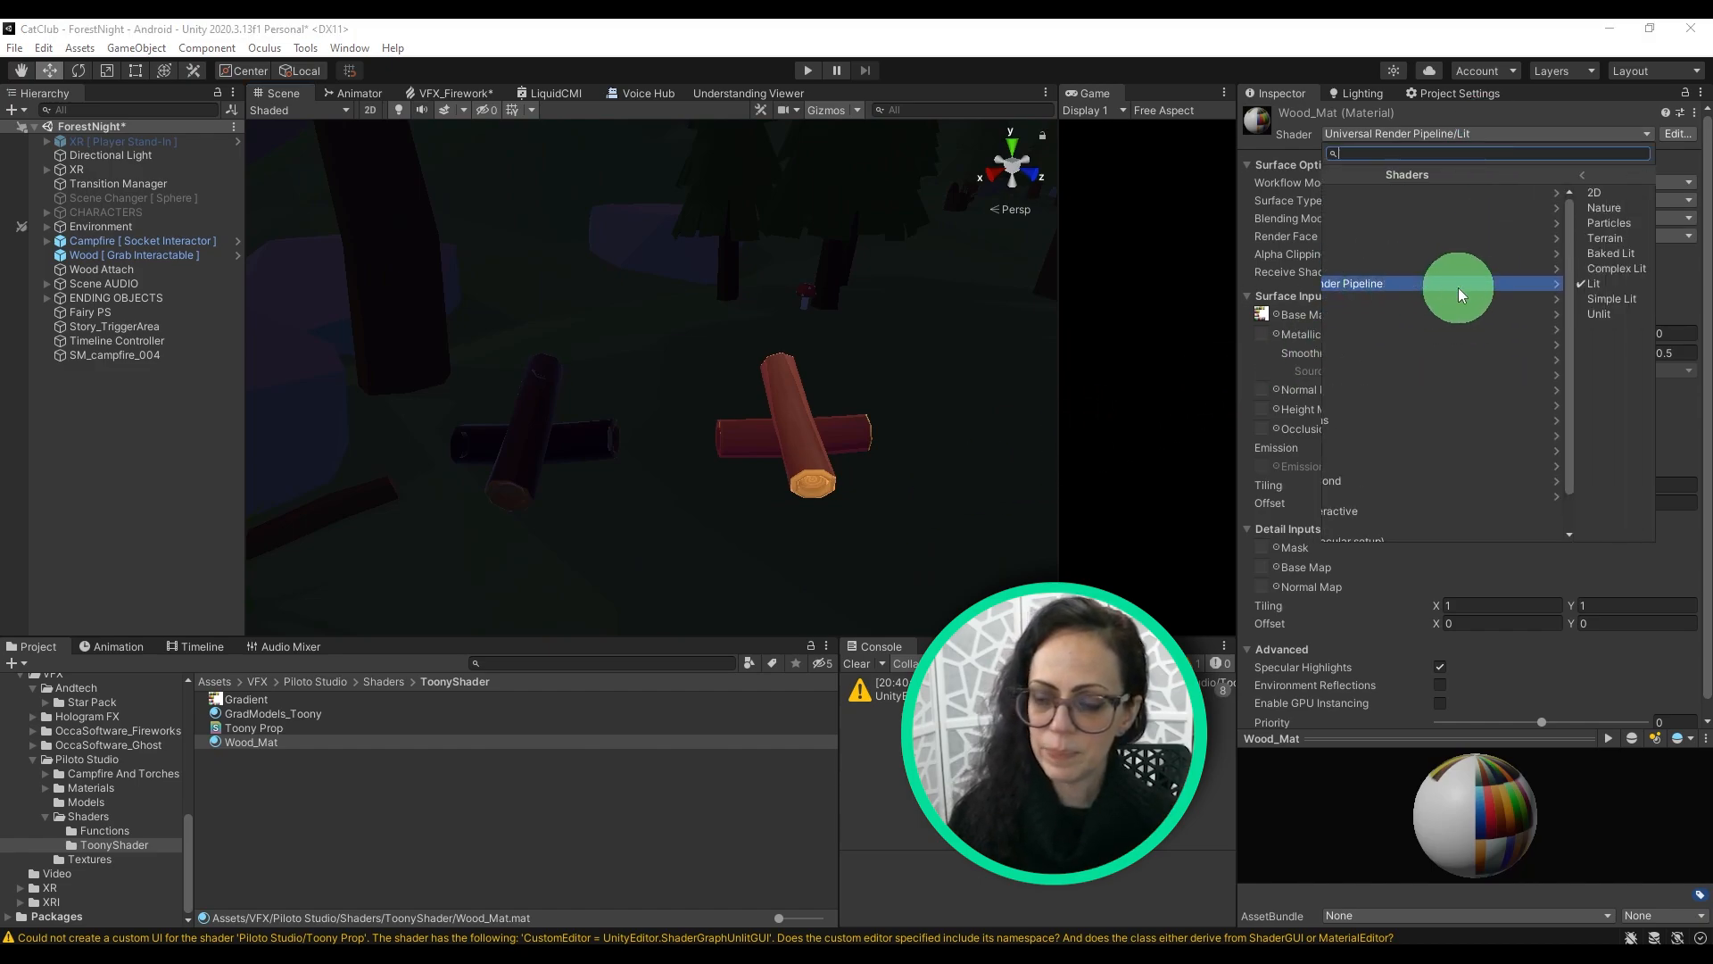
left_click(1598, 314)
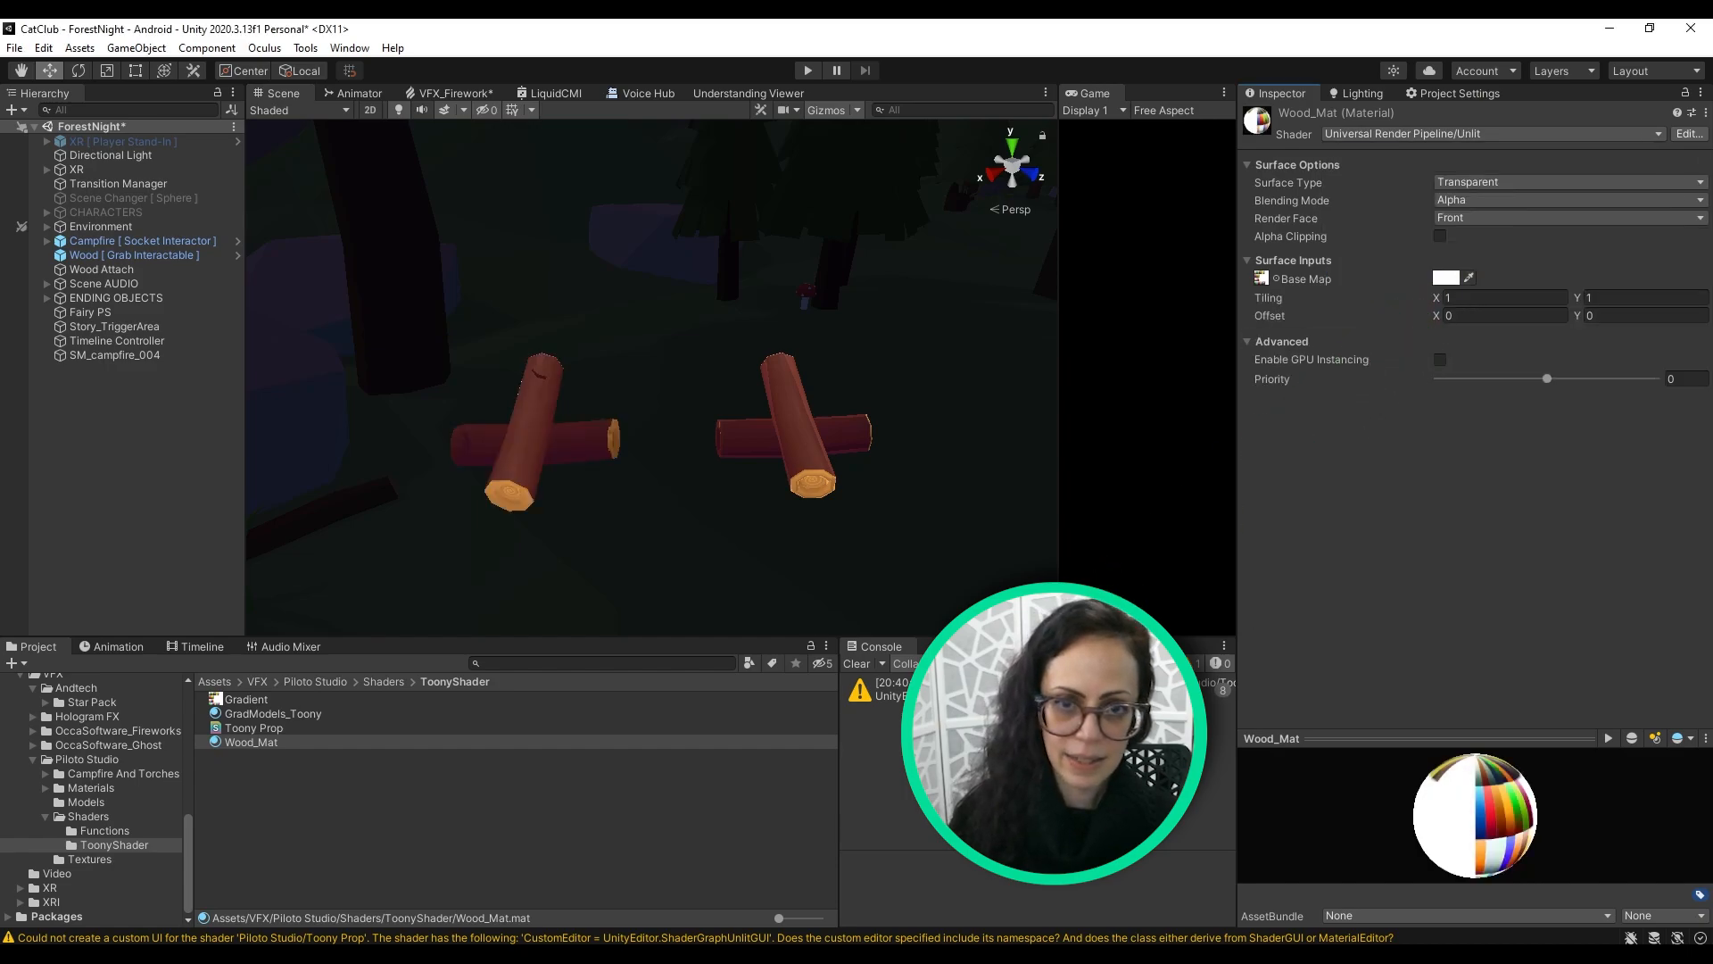